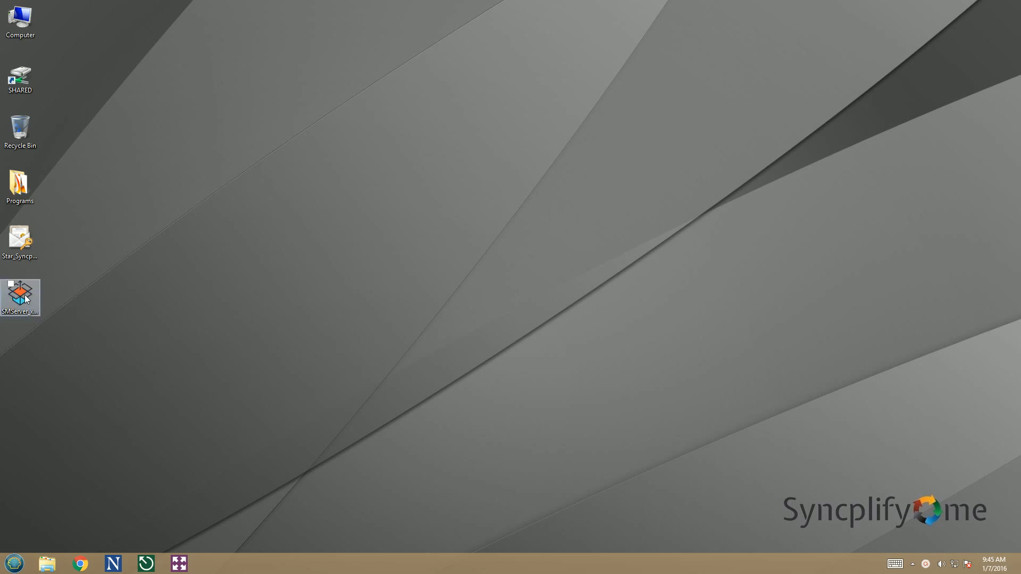
Step: Launch the Syncplify.me Server! installer and install the MongoDB prerequisite
double_click(20, 294)
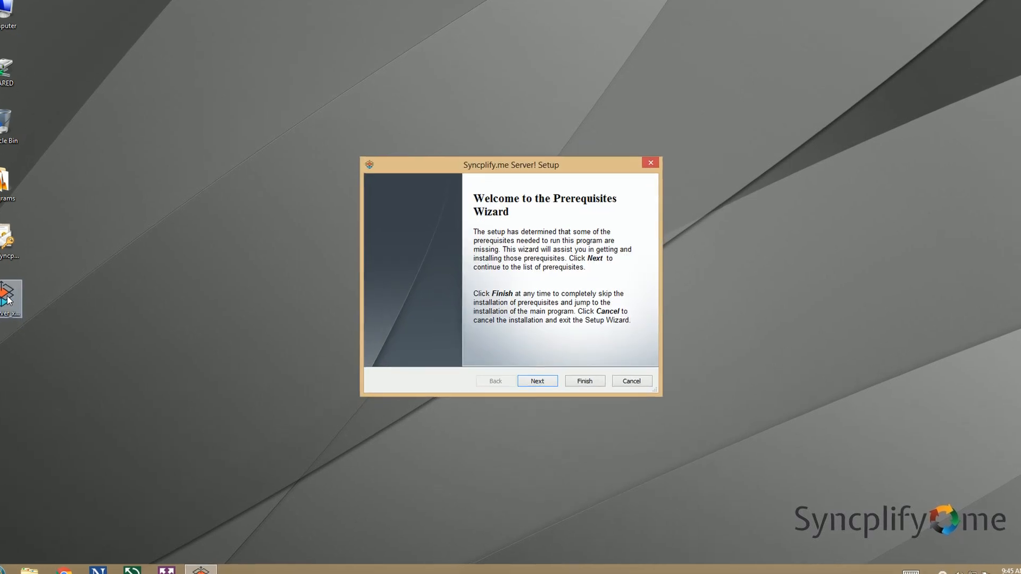
left_click(537, 380)
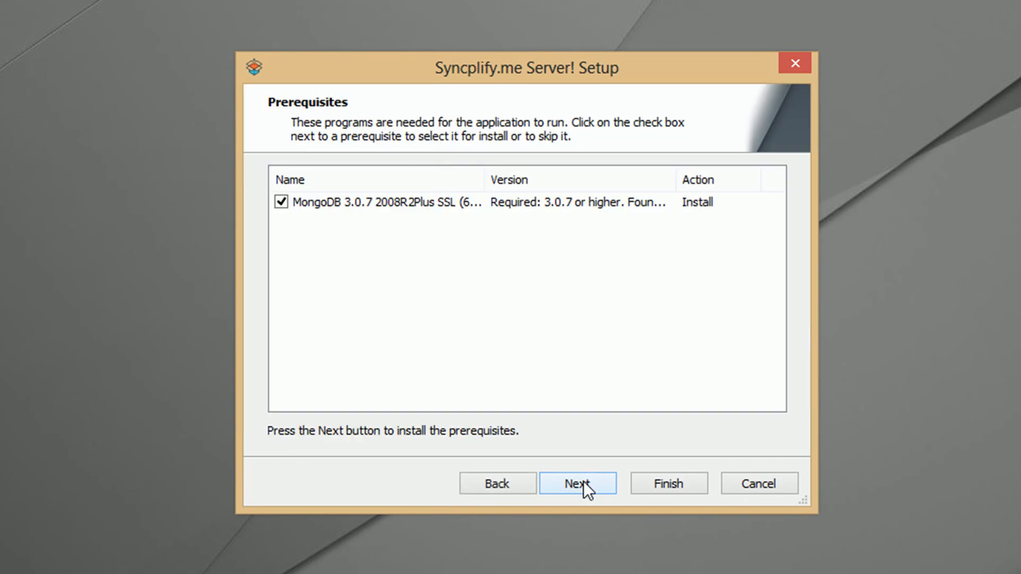
left_click(577, 483)
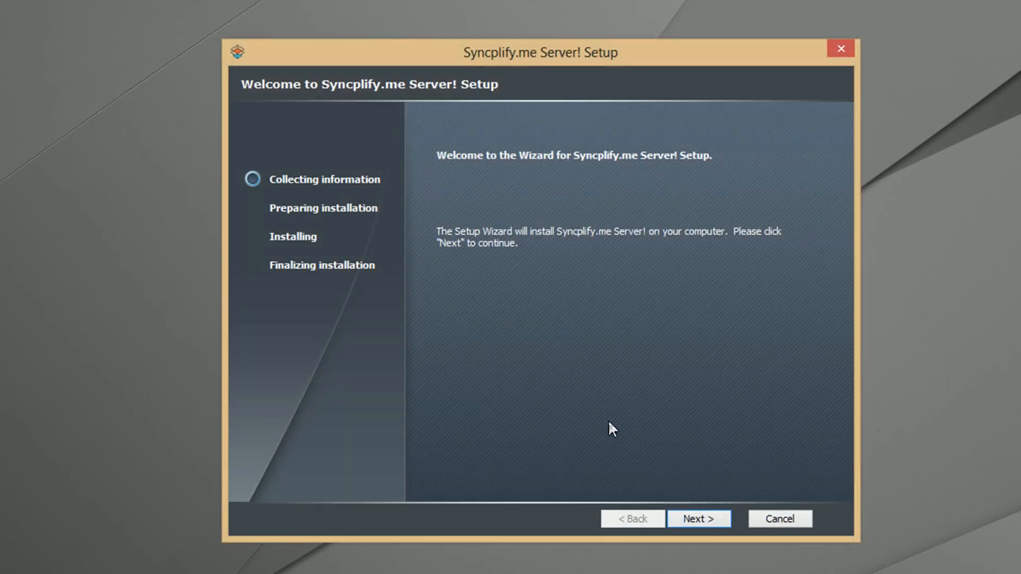
Step: Accept the license, keep the default install folder and Typical setup, reaching ready-to-install
left_click(698, 519)
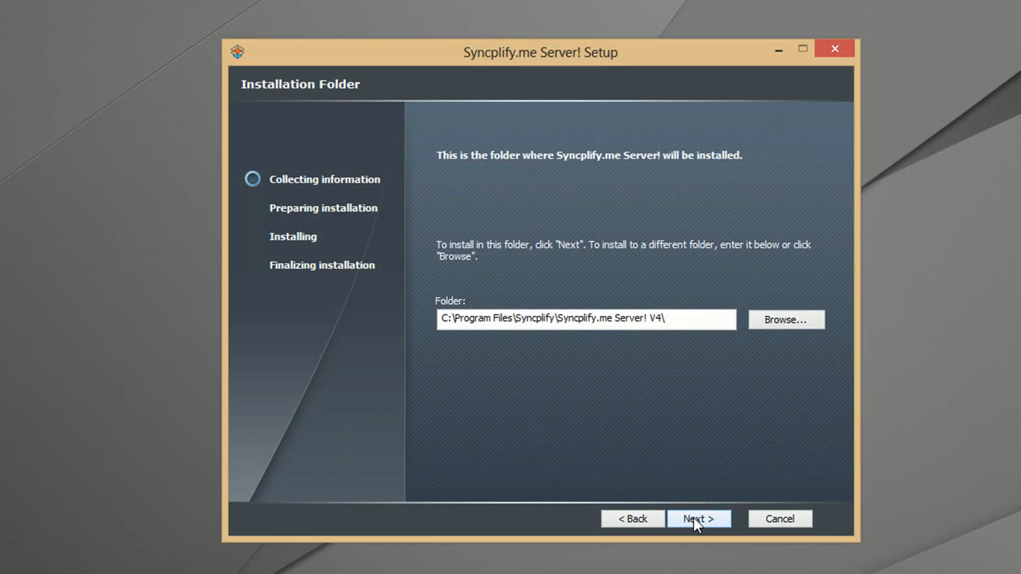
left_click(698, 519)
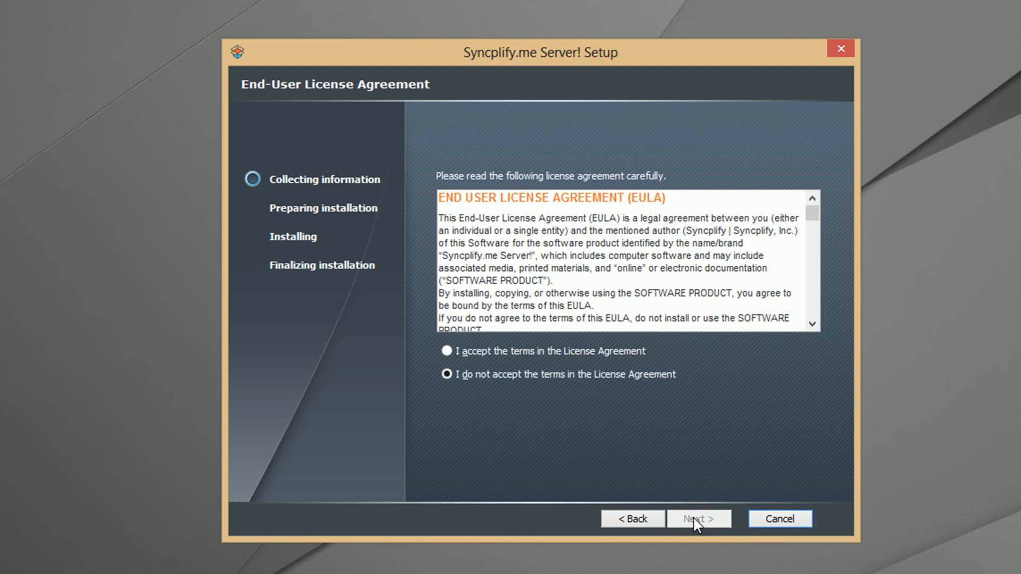
left_click(445, 351)
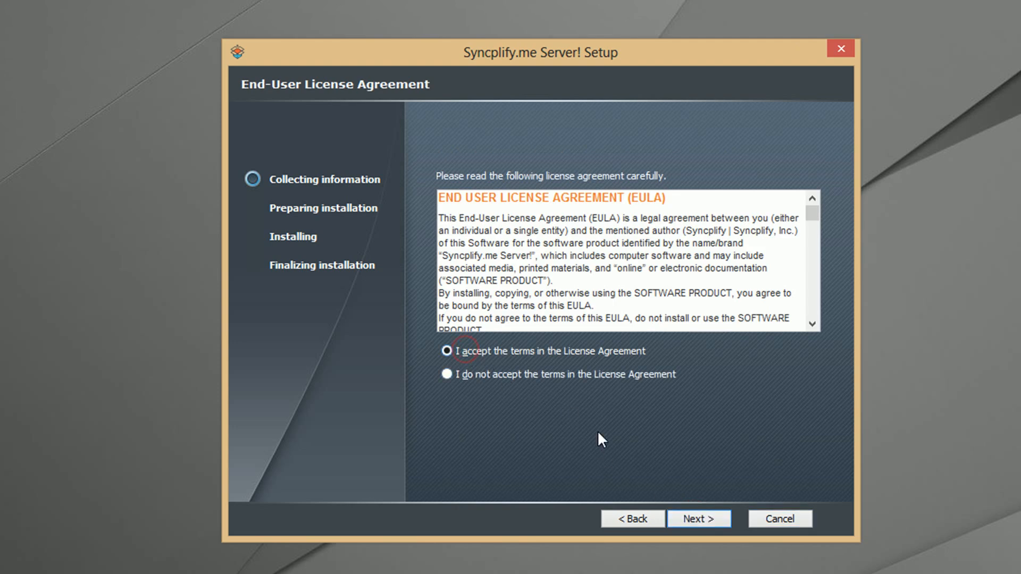
left_click(698, 519)
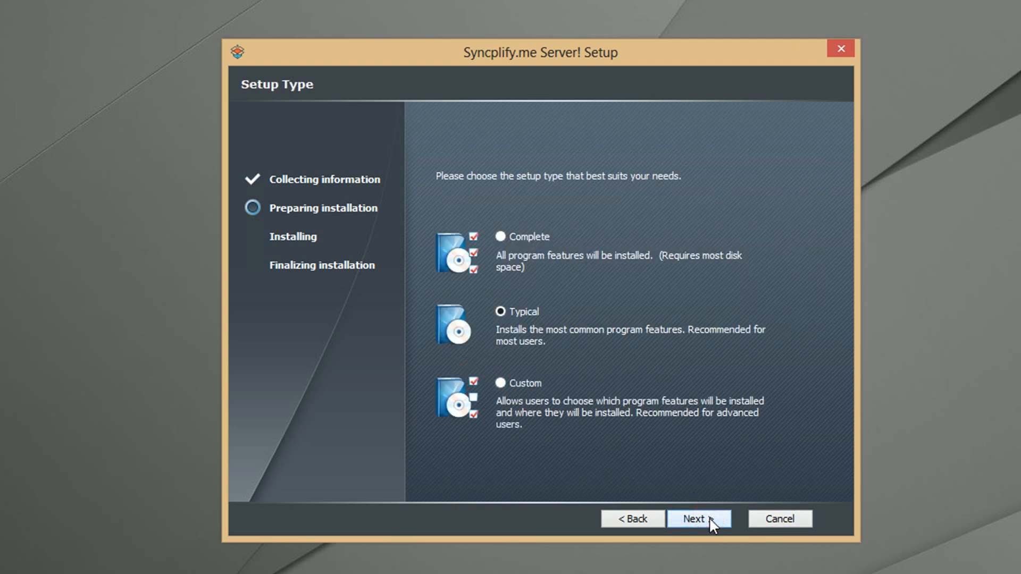
left_click(698, 519)
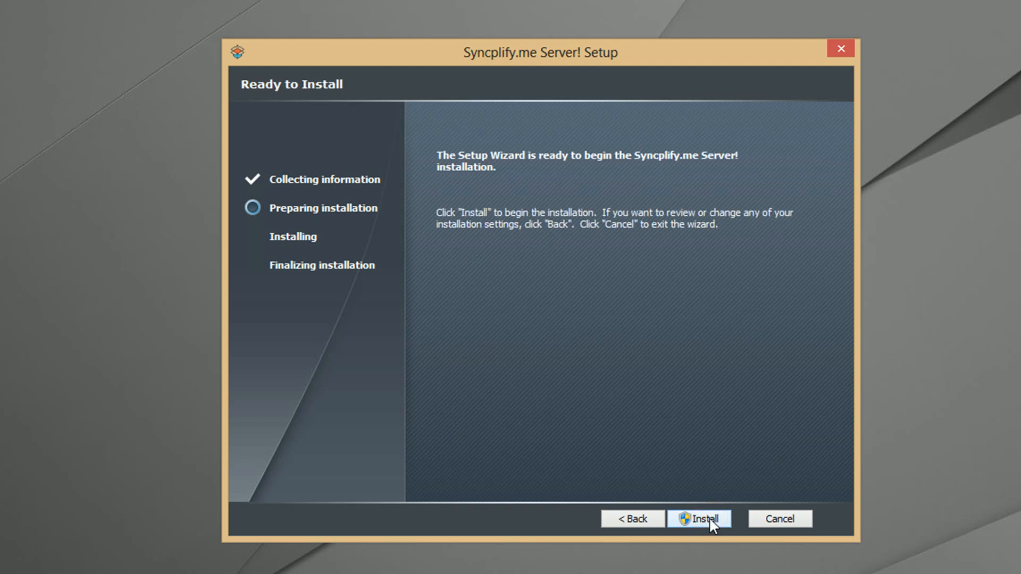
Step: Install, choose Advanced Setup, keep database 127.0.0.1:28038 and enter the SuperAdmin password
left_click(700, 519)
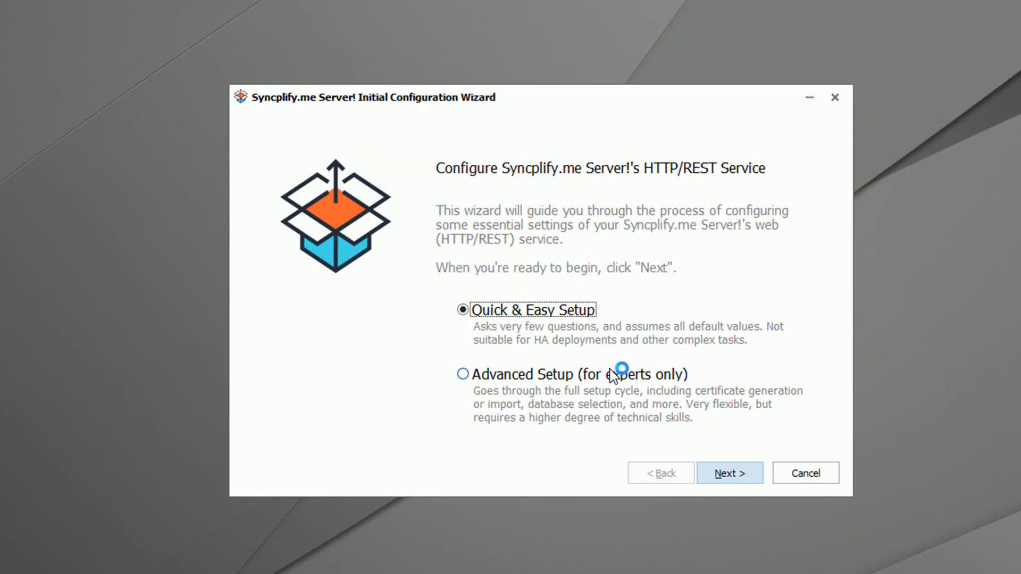
mouse_move(495, 383)
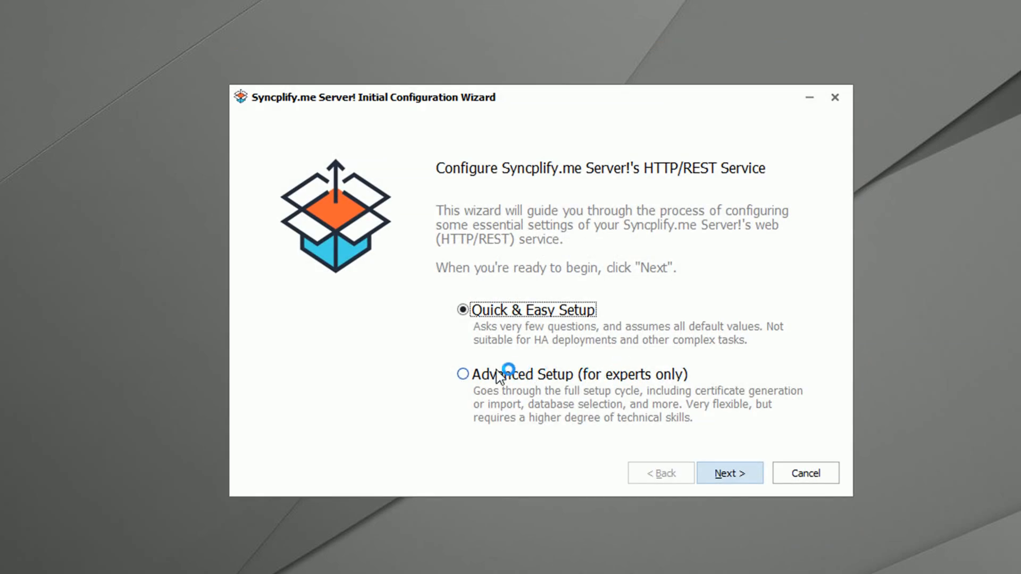
left_click(462, 375)
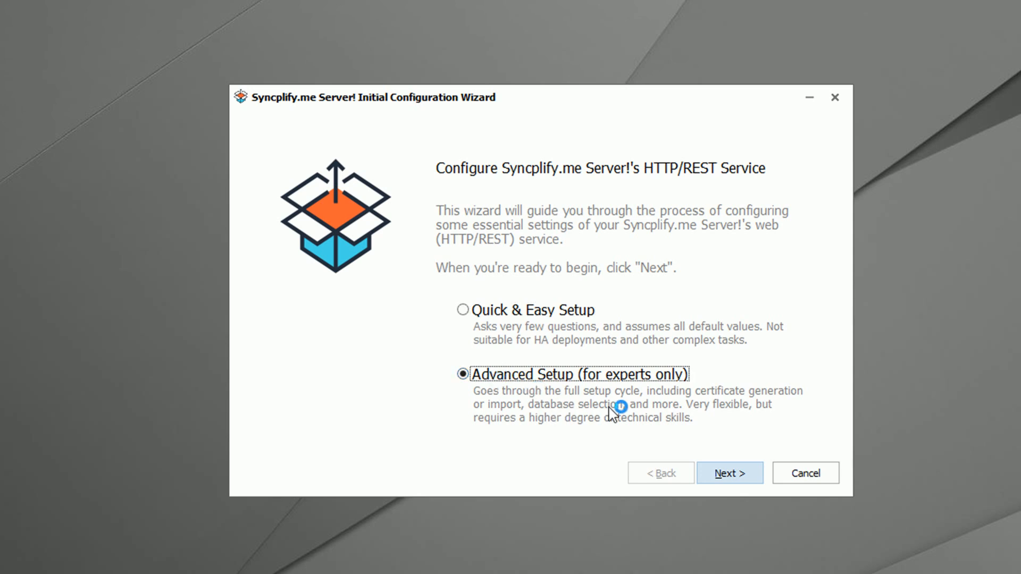
left_click(730, 472)
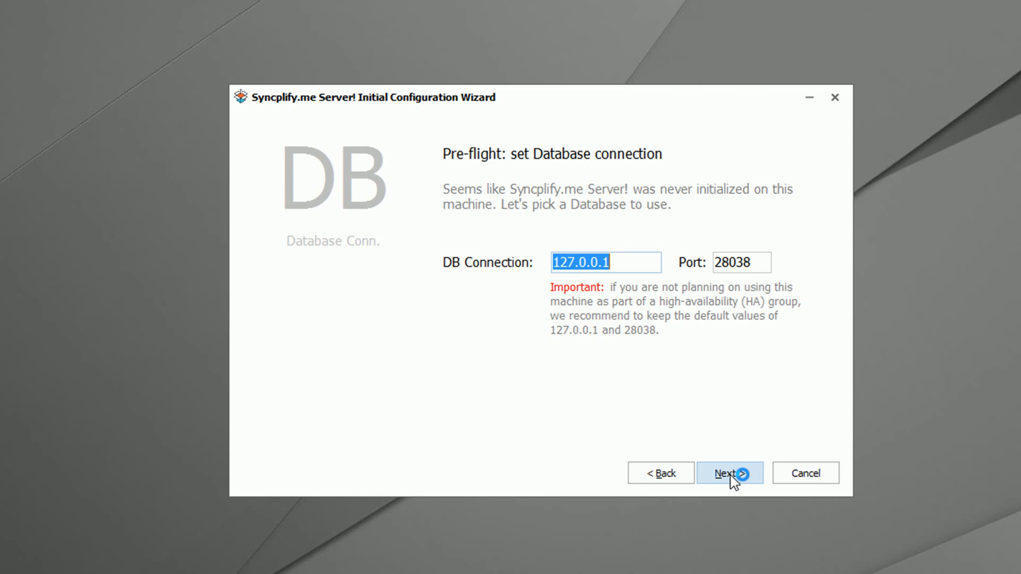
left_click(728, 472)
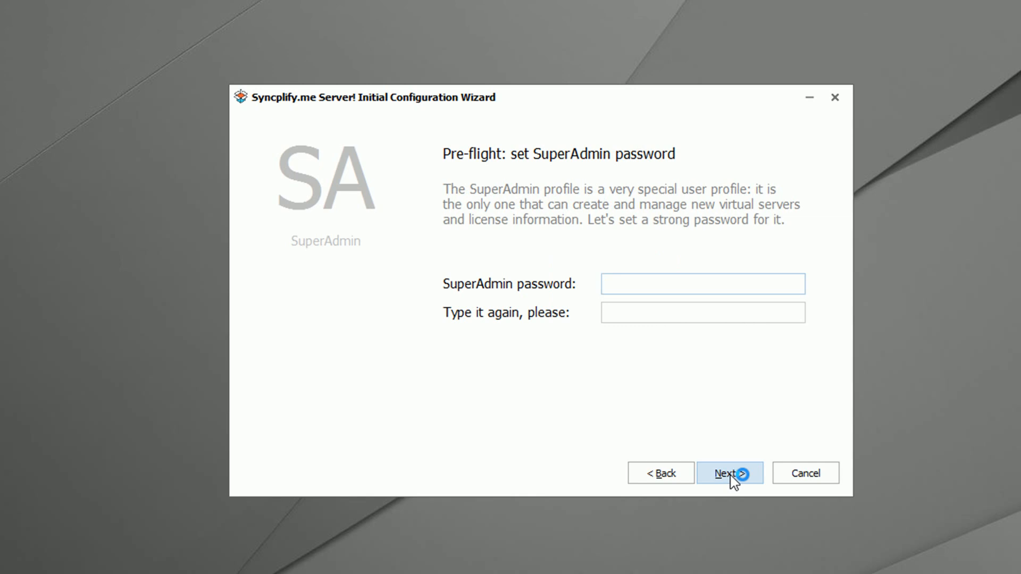
type("••••")
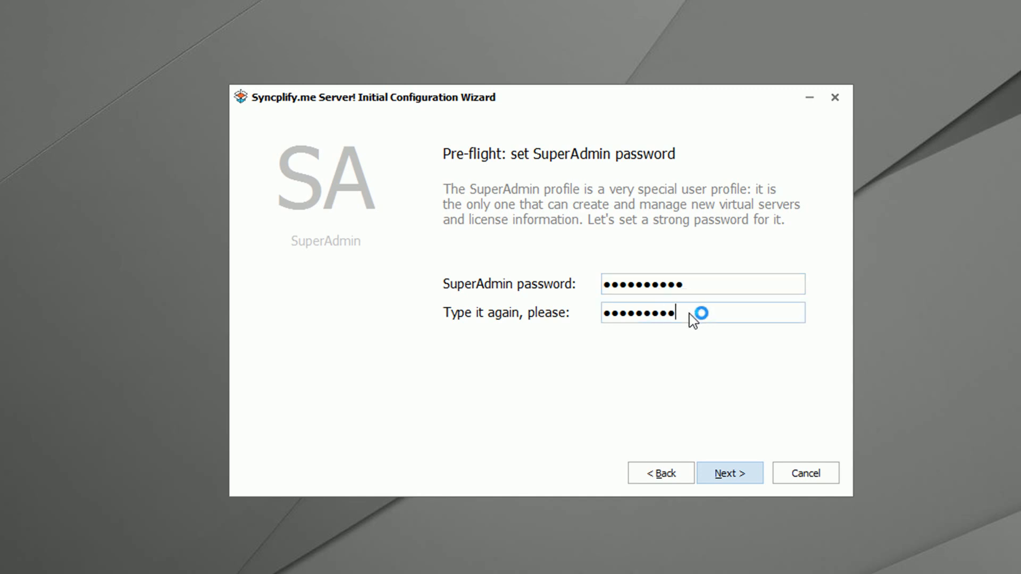
Step: Choose 'I already own an X.509 certificate' and import the PFX file from the desktop with its password
left_click(730, 472)
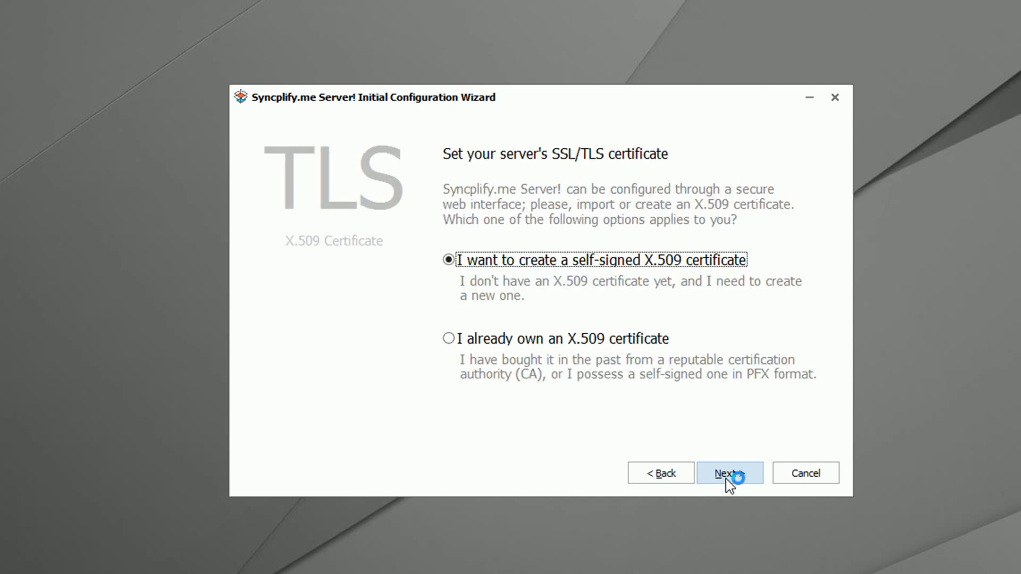
left_click(448, 338)
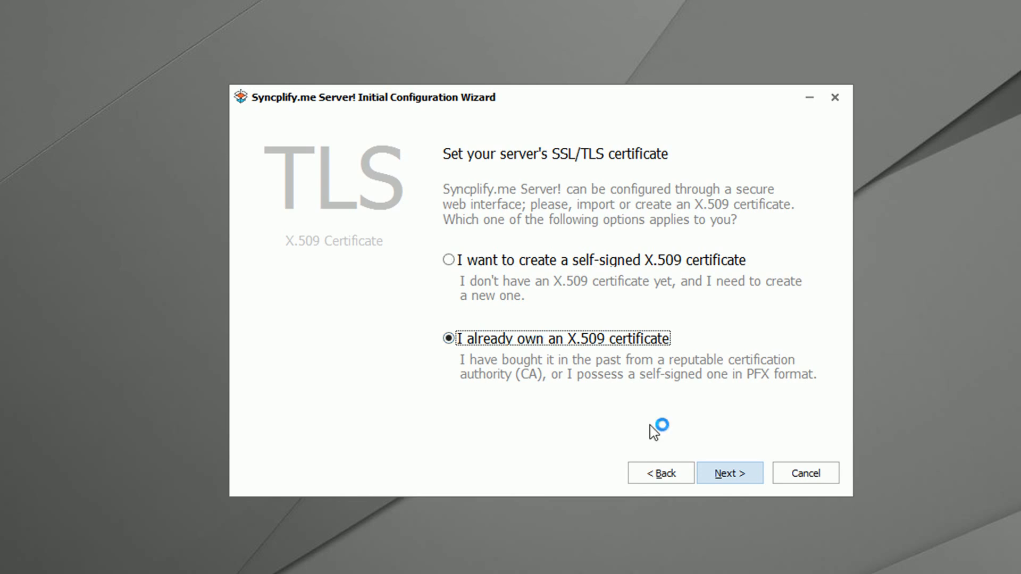
left_click(730, 473)
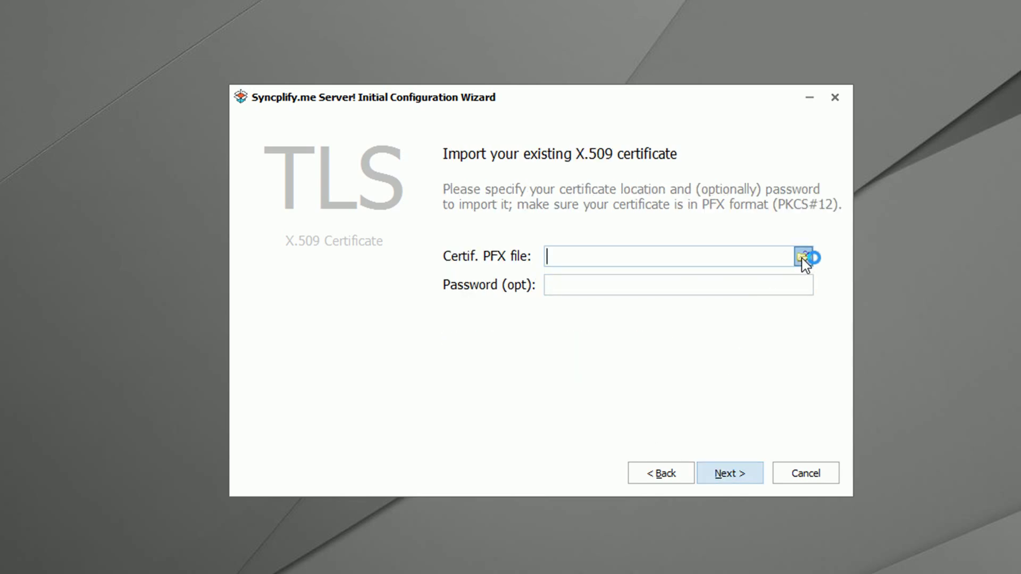
left_click(801, 257)
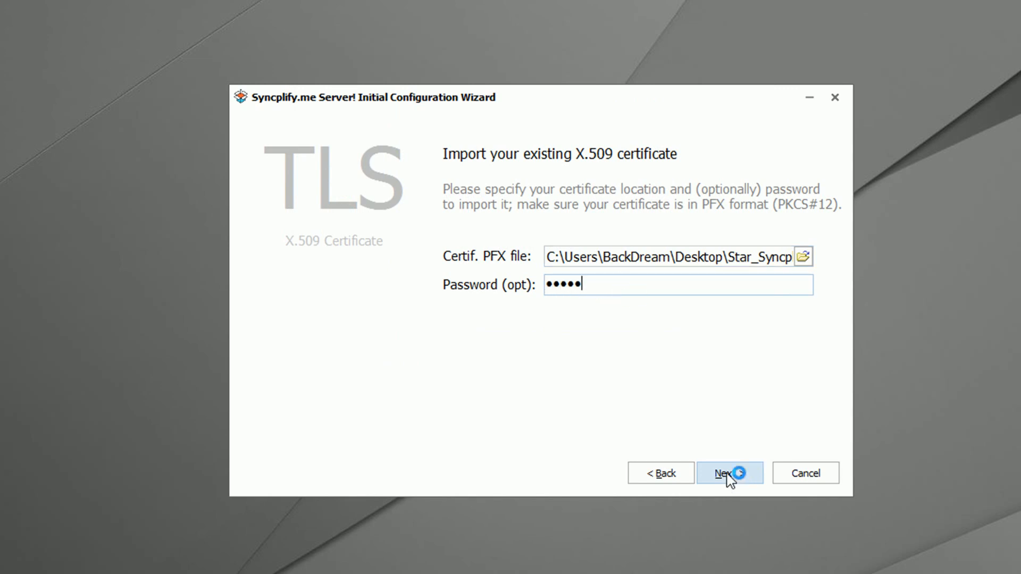
left_click(728, 472)
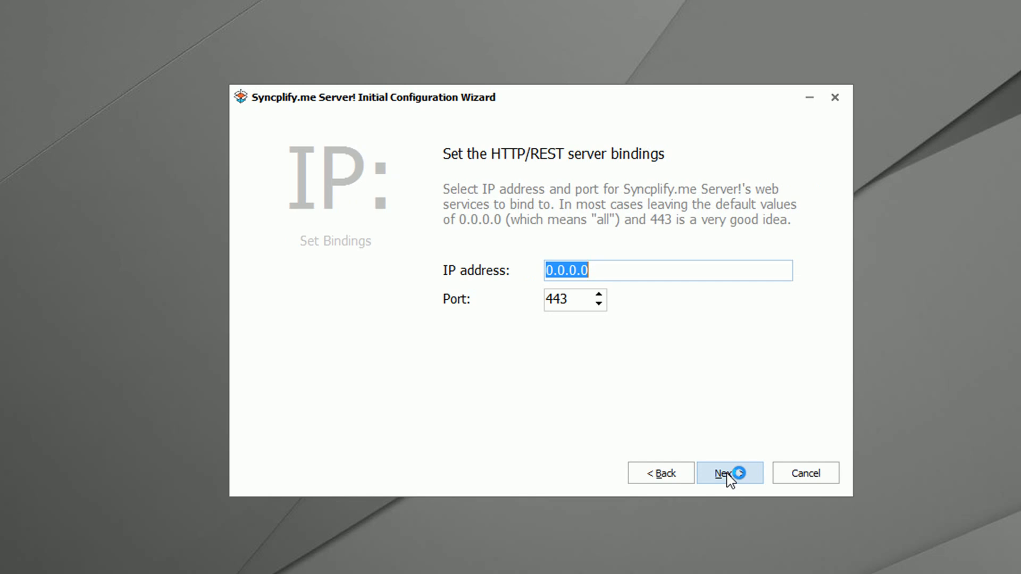
Step: Keep default bindings, remove D:\ leaving only C:\ as root folder, and finish the wizard
left_click(728, 473)
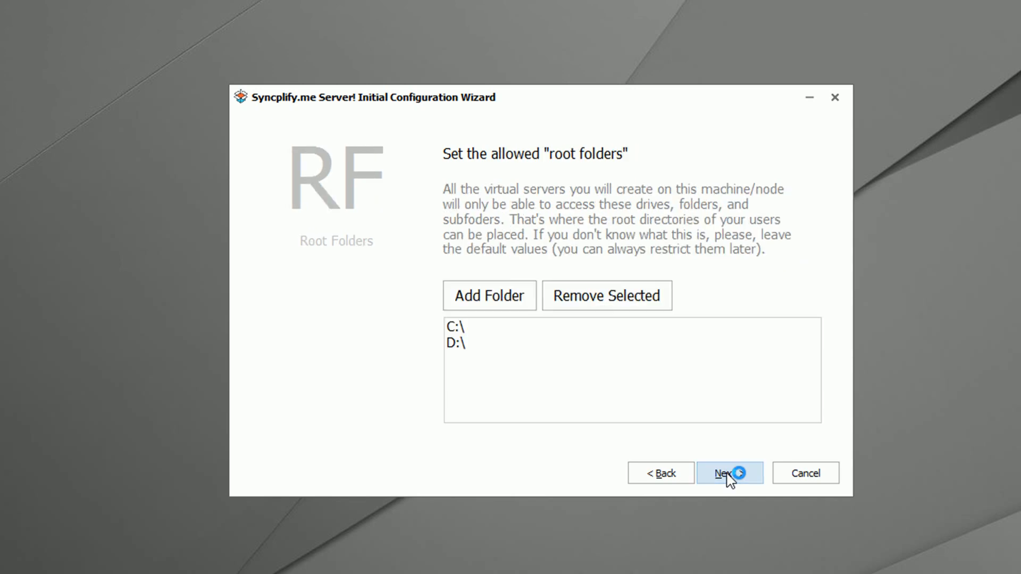
left_click(470, 343)
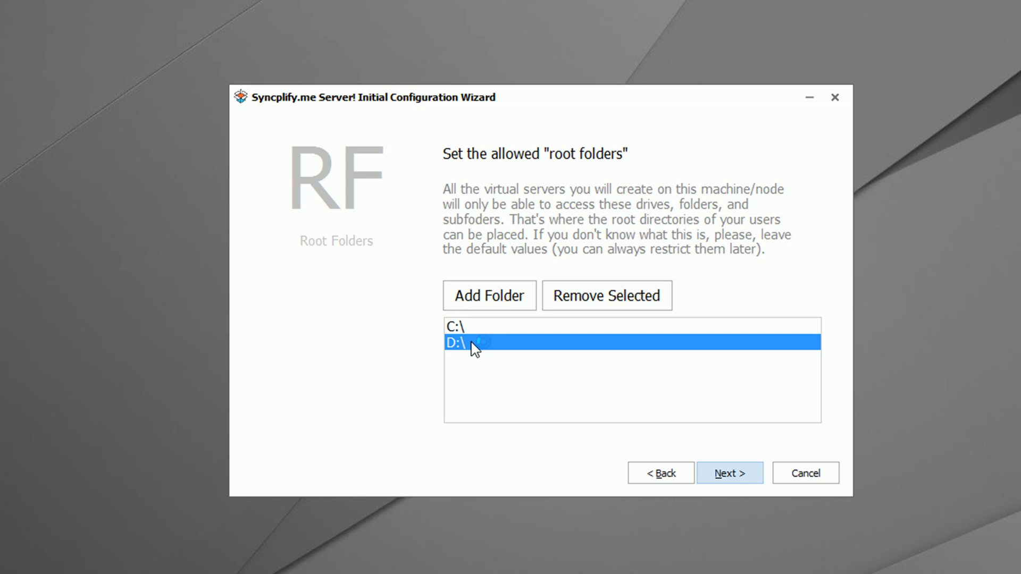
left_click(606, 296)
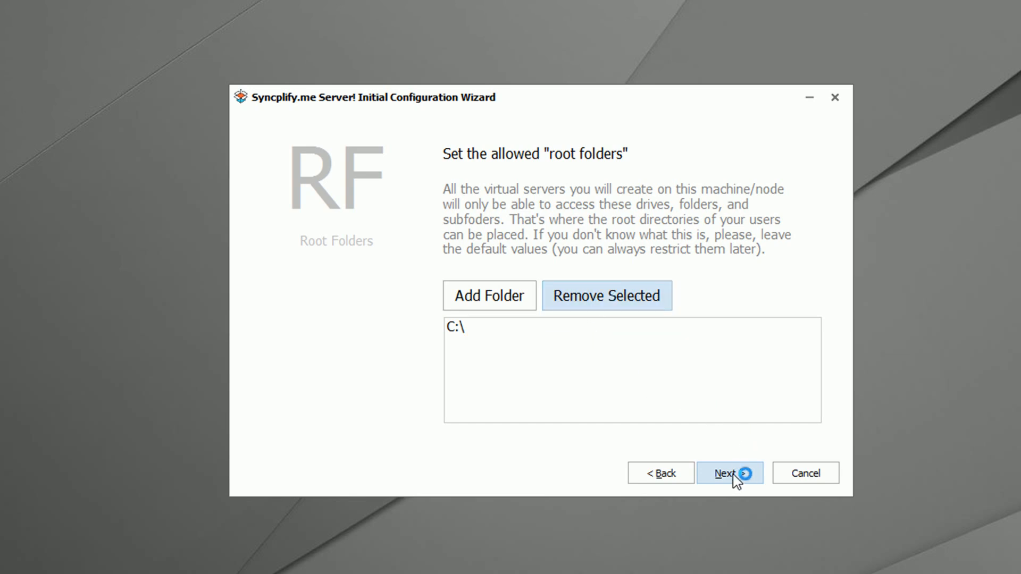
left_click(730, 473)
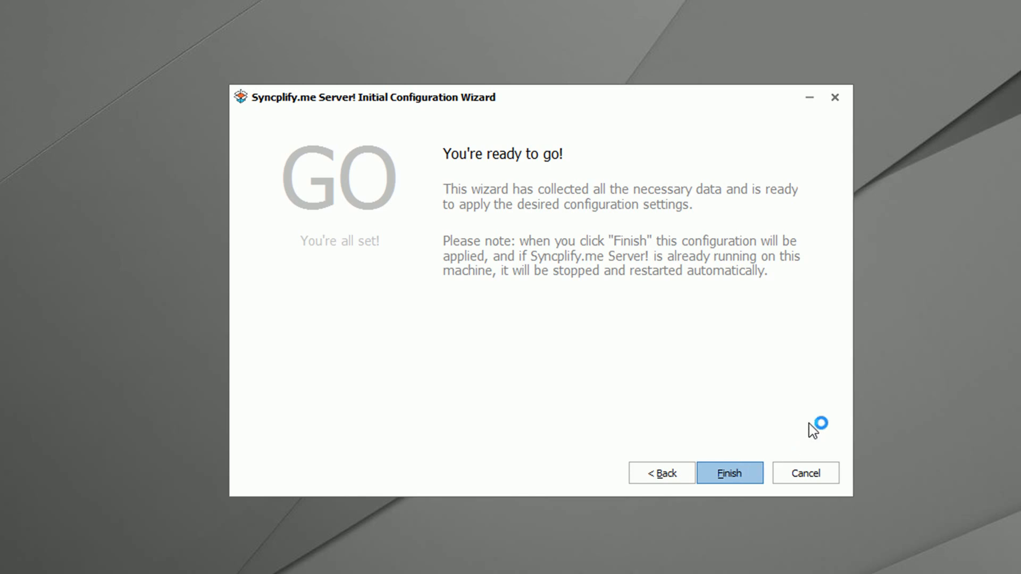
left_click(730, 472)
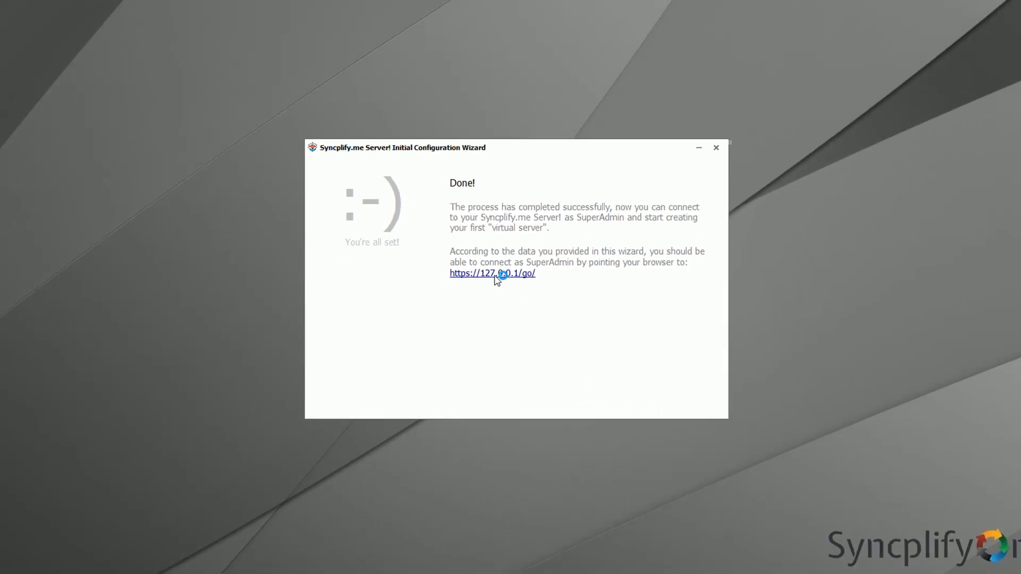
Step: Open the SuperAdmin web address and proceed past the browser certificate warning
left_click(493, 273)
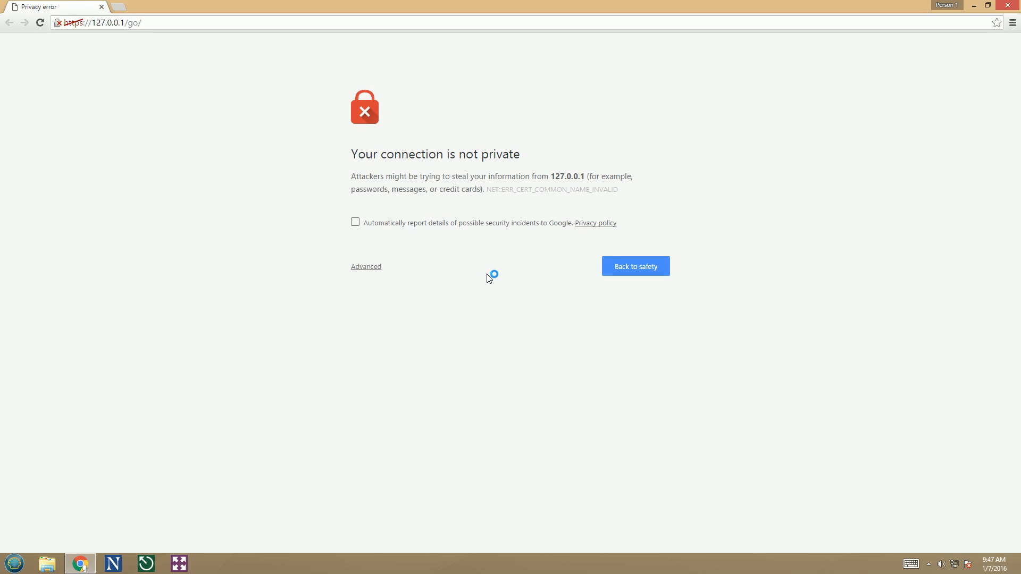
left_click(365, 266)
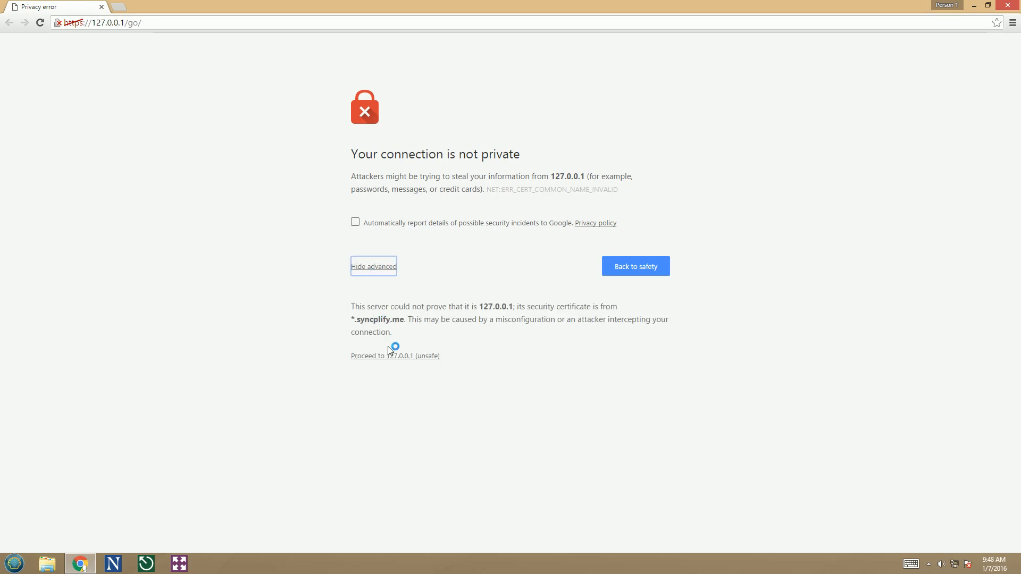
left_click(395, 355)
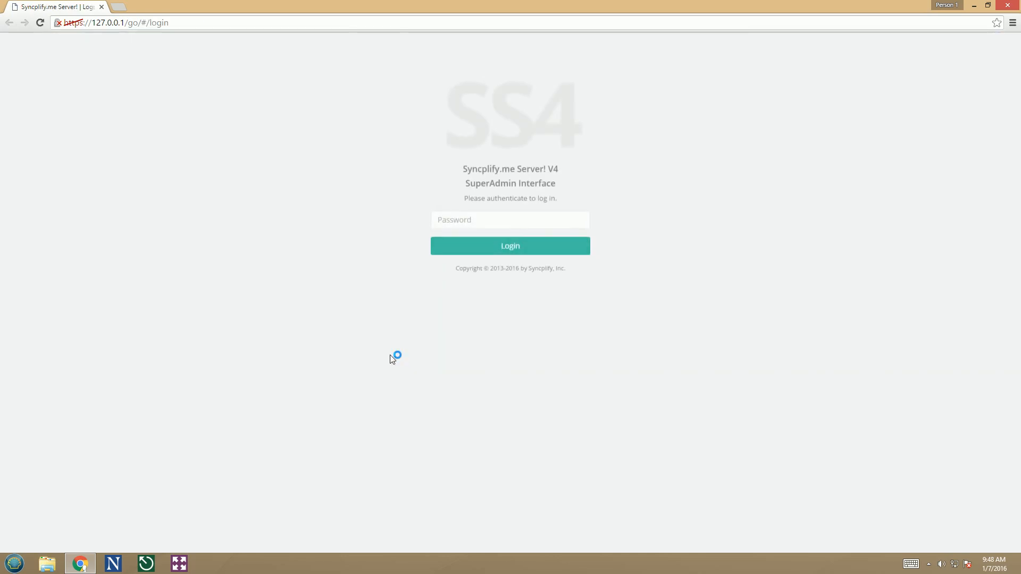
Step: Log in as SuperAdmin with the password, reaching the empty Virtual Server List
left_click(511, 222)
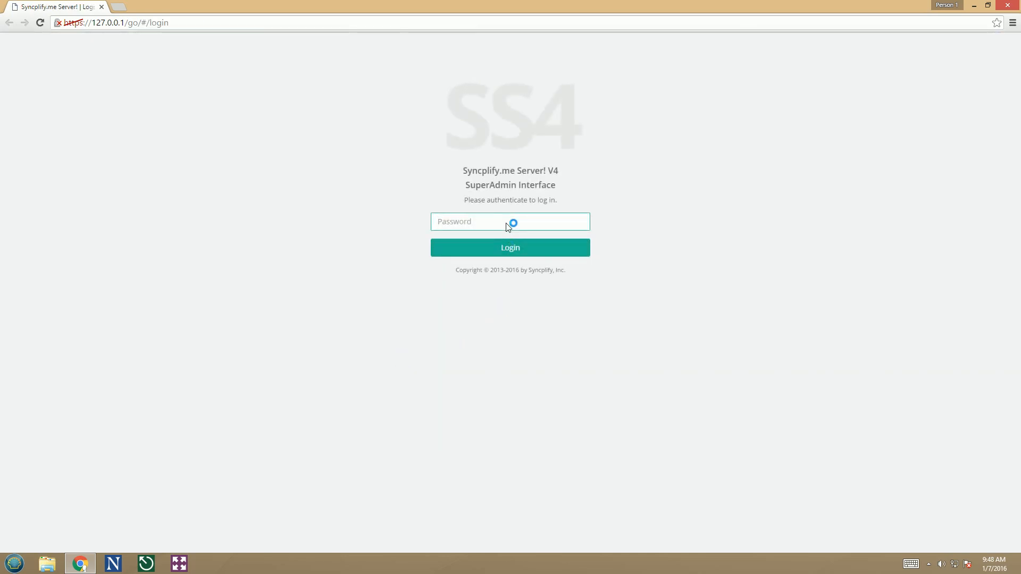
type("password")
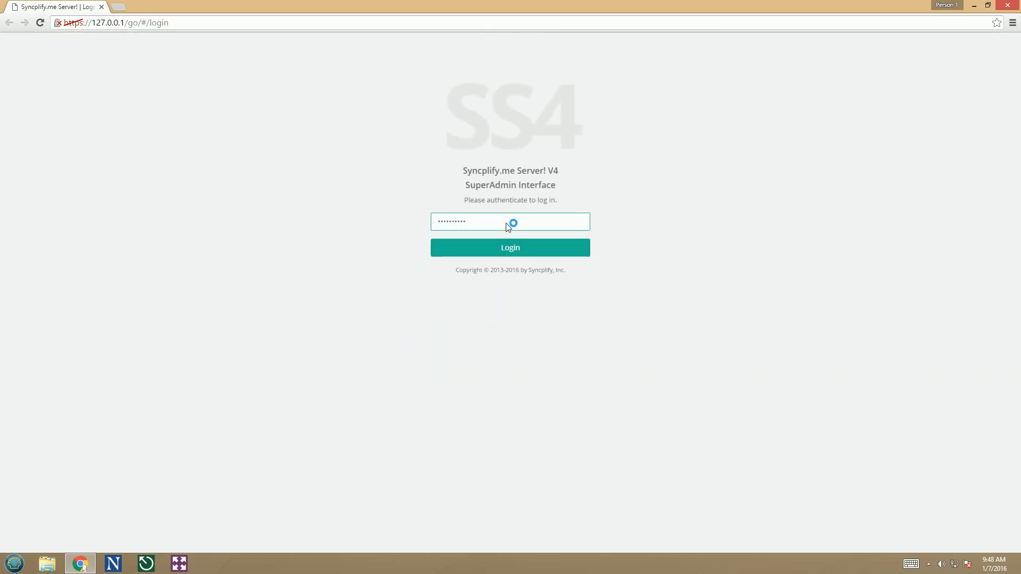
left_click(510, 247)
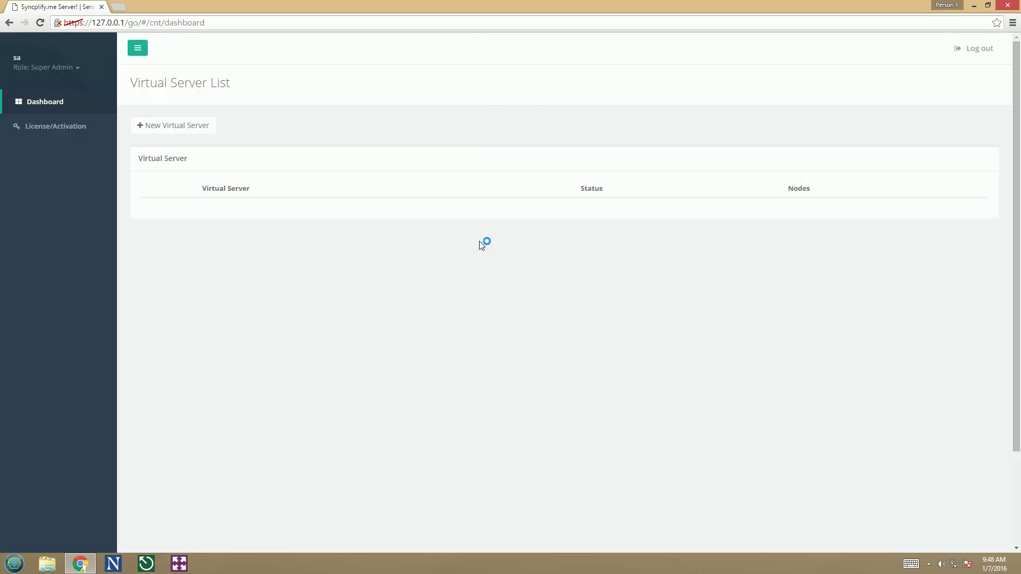
Step: Start a New Virtual Server with Advanced setup and keep the local database defaults
left_click(172, 126)
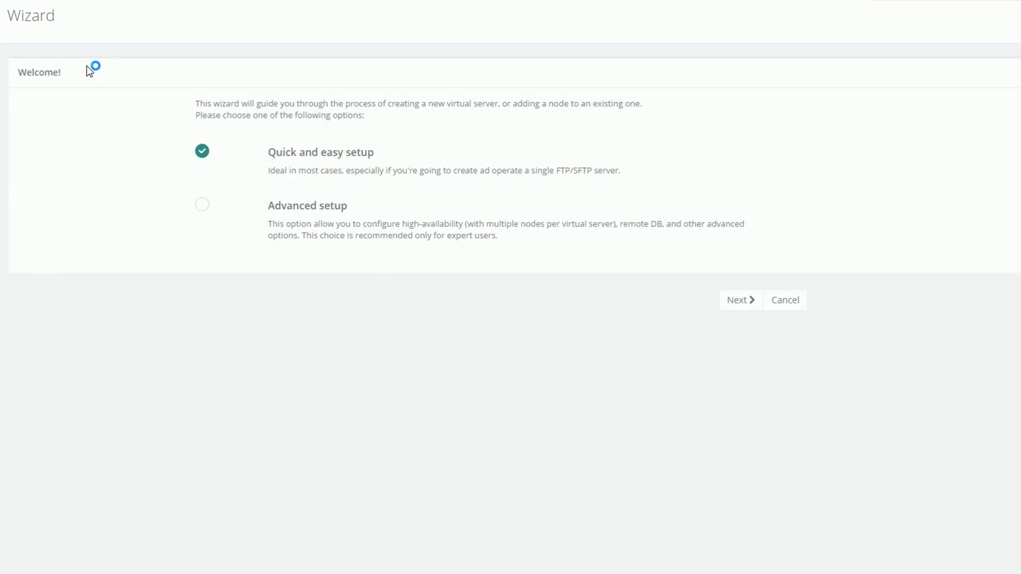
left_click(202, 205)
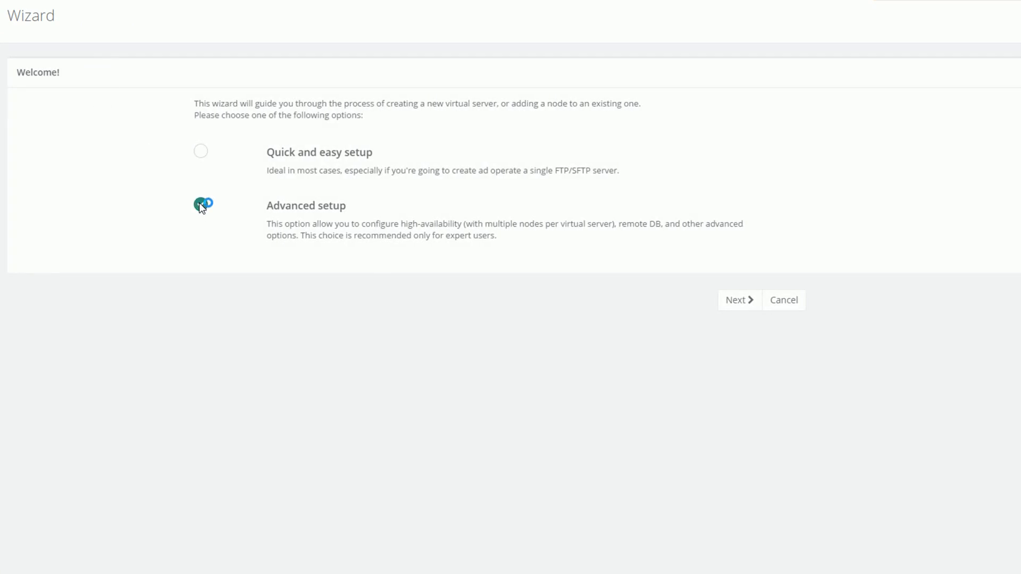
left_click(200, 206)
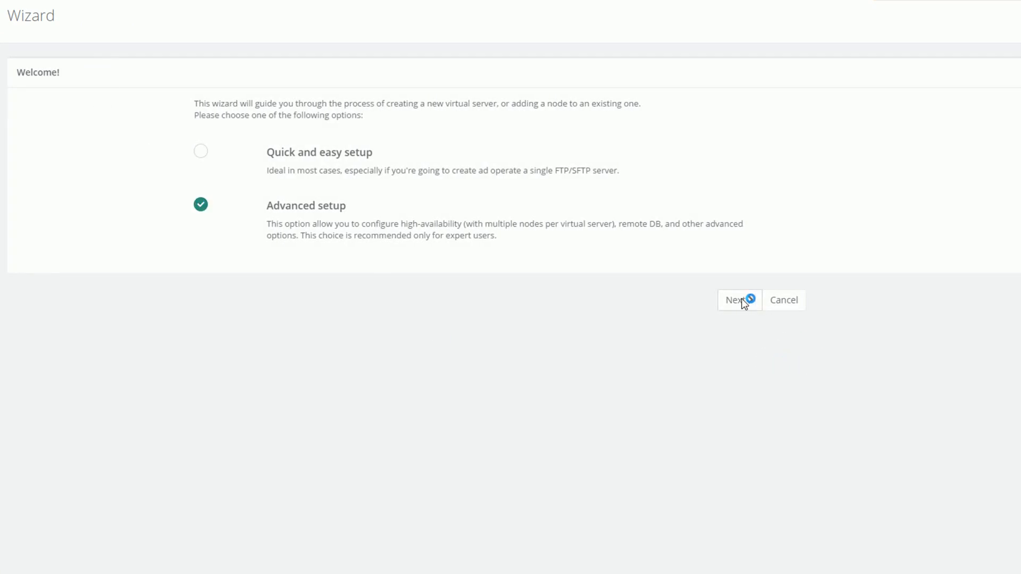
left_click(738, 300)
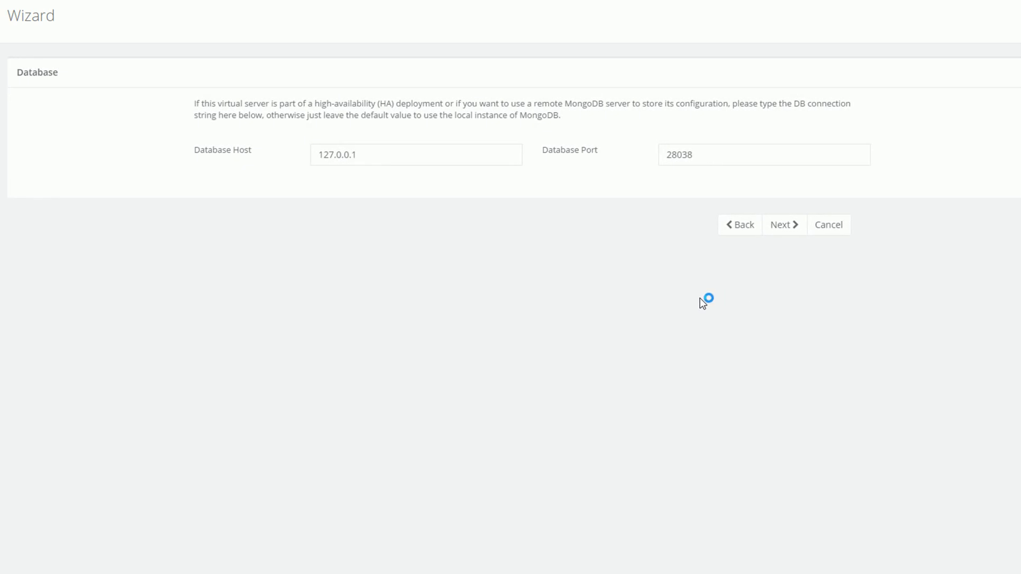
mouse_move(692, 273)
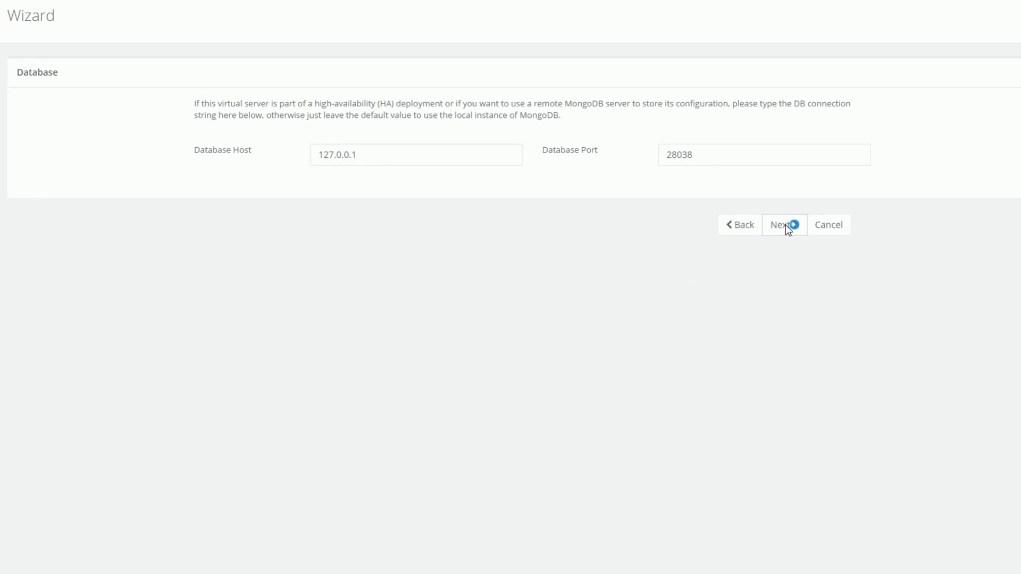
left_click(785, 225)
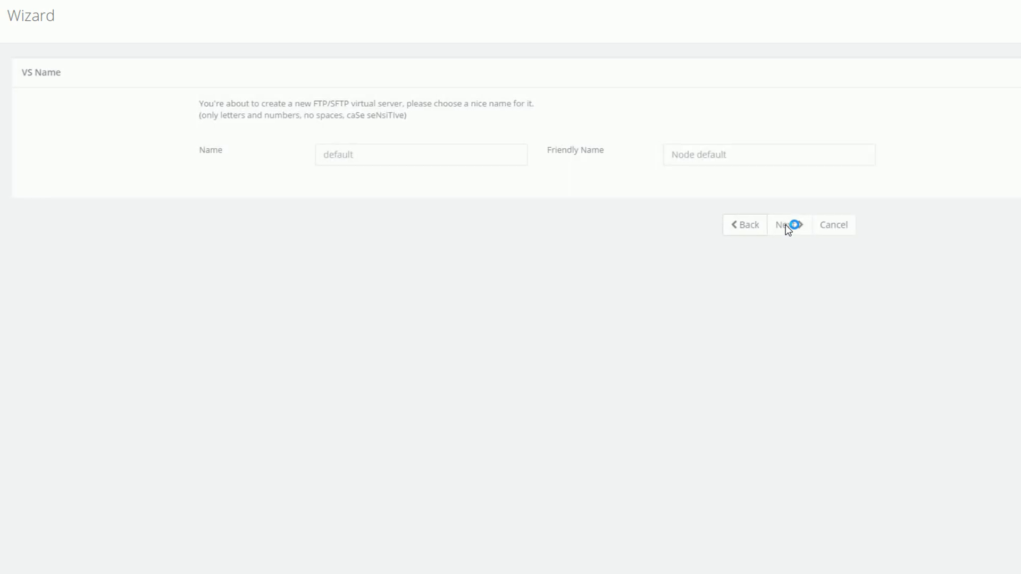
Step: Name the virtual server 'default' and begin the friendly name 'NodeVM'
type("d")
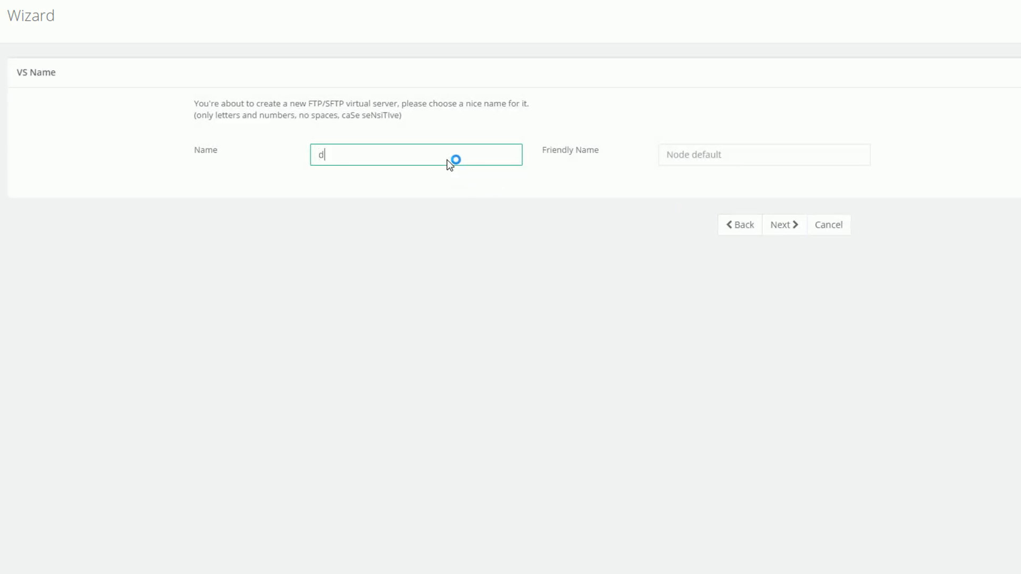
type("efault")
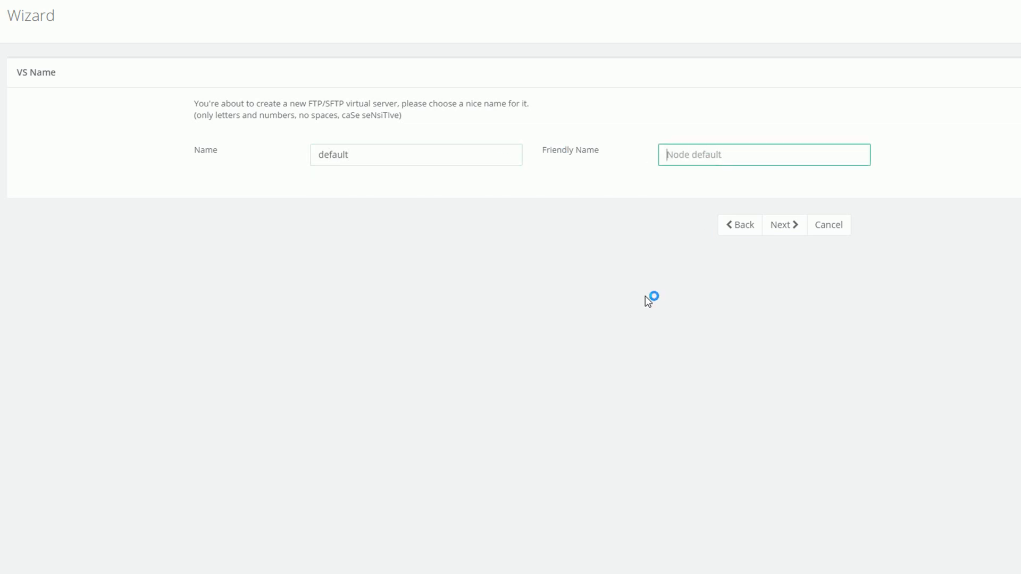
type("Node")
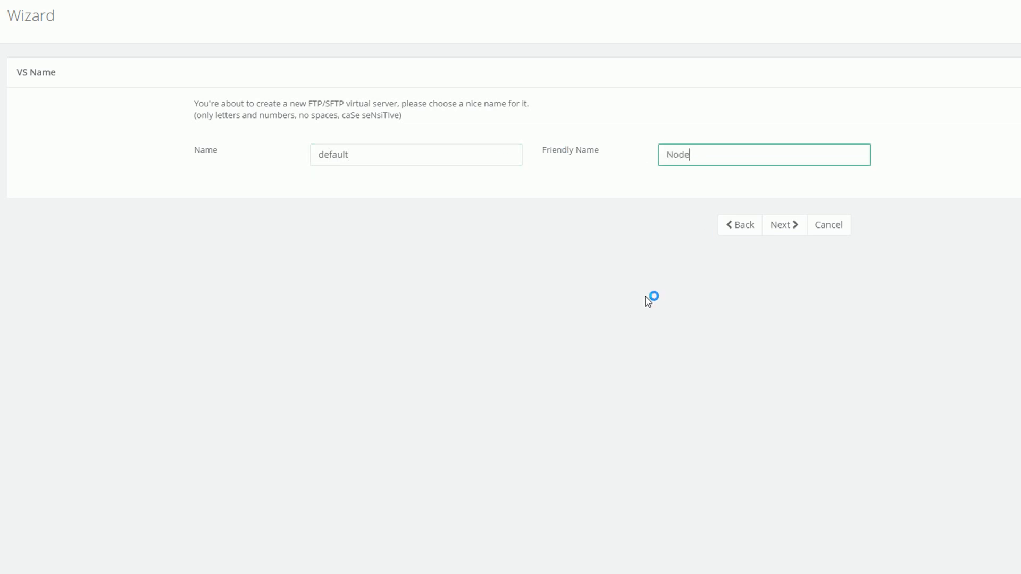
type("VM")
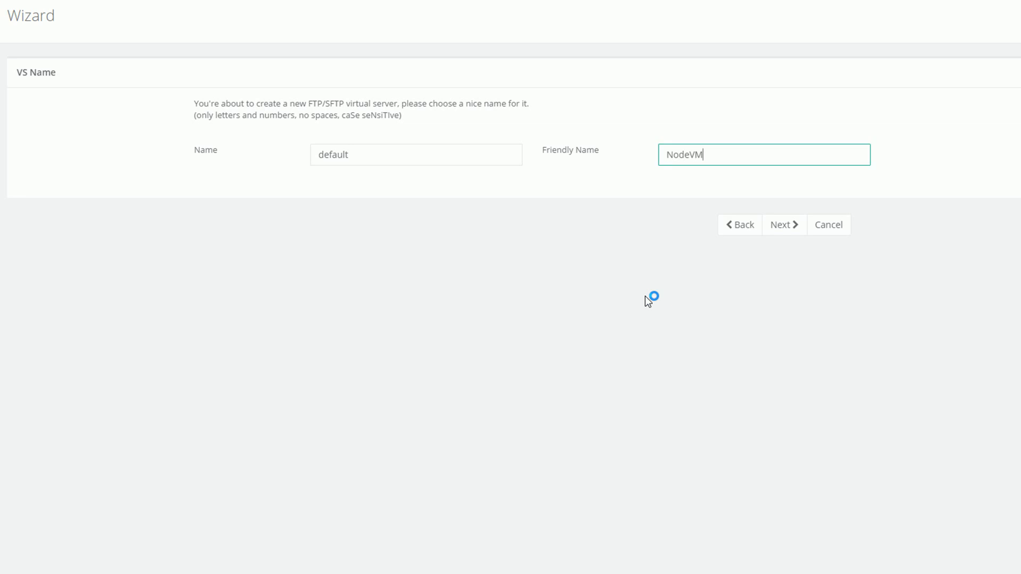
Step: Complete friendly name 'NodeVM2-DMZ' and set the admin profile password twice, reaching Intended Use
type("2-DM")
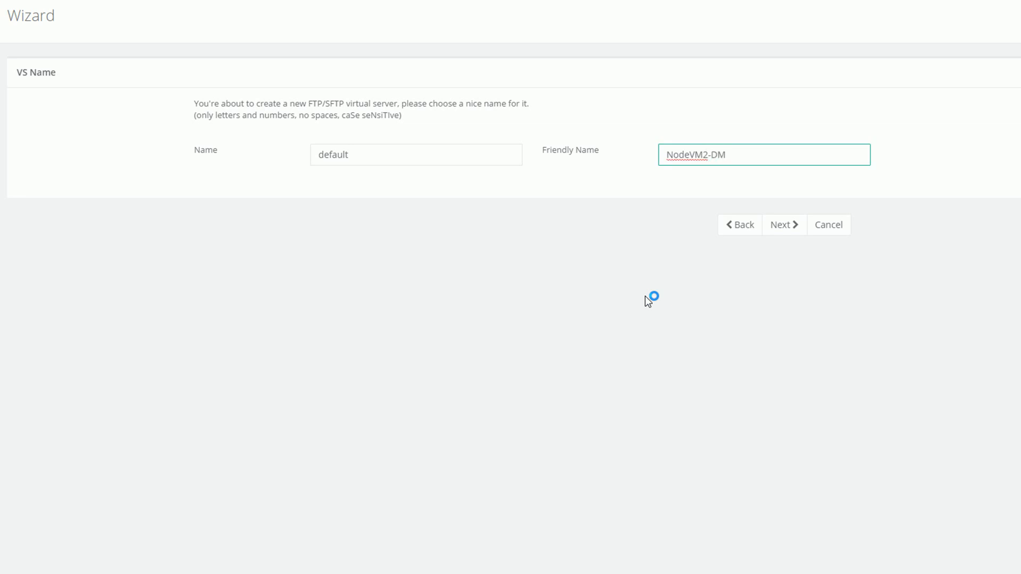
type("Z")
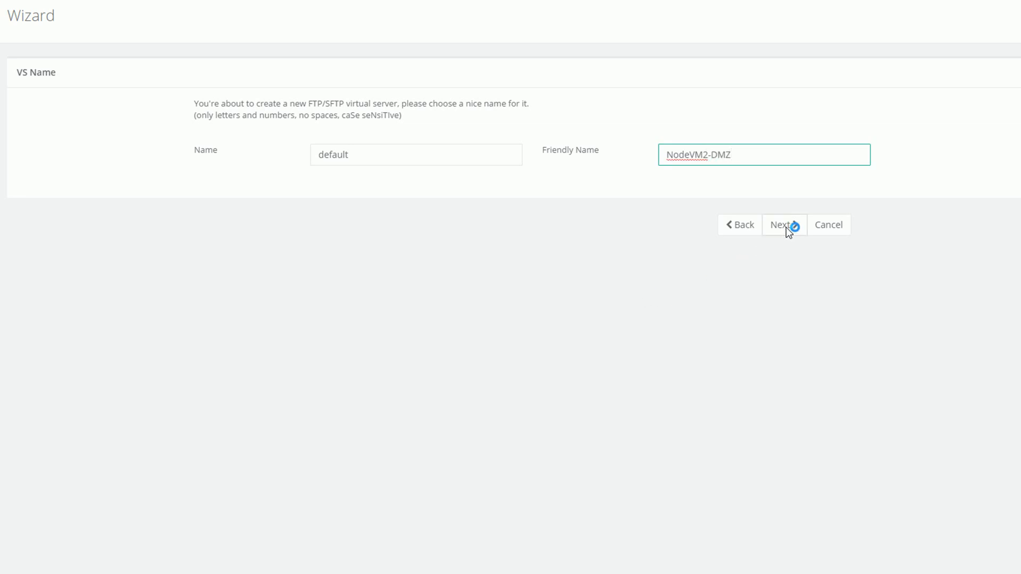
left_click(782, 226)
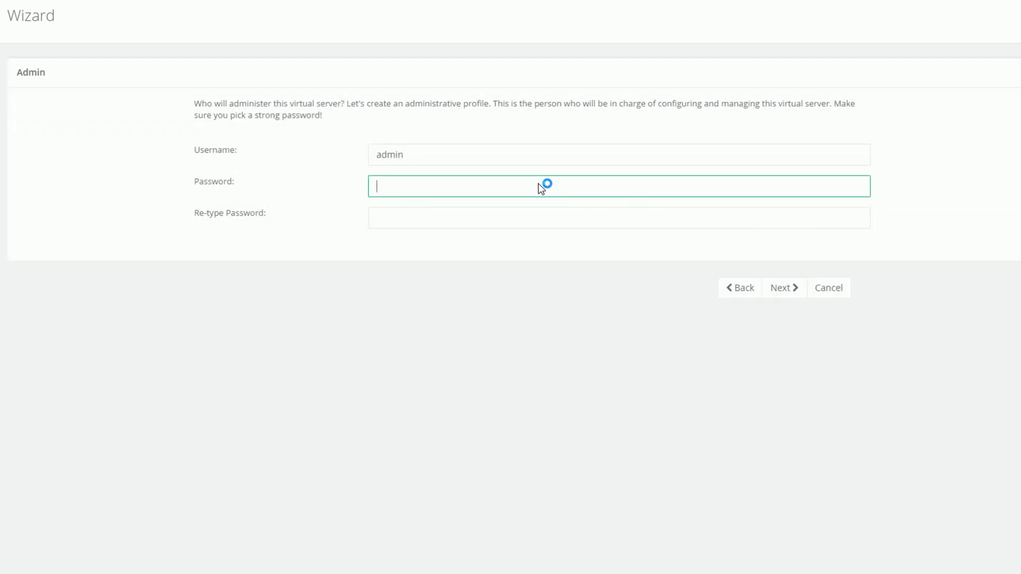
type("password")
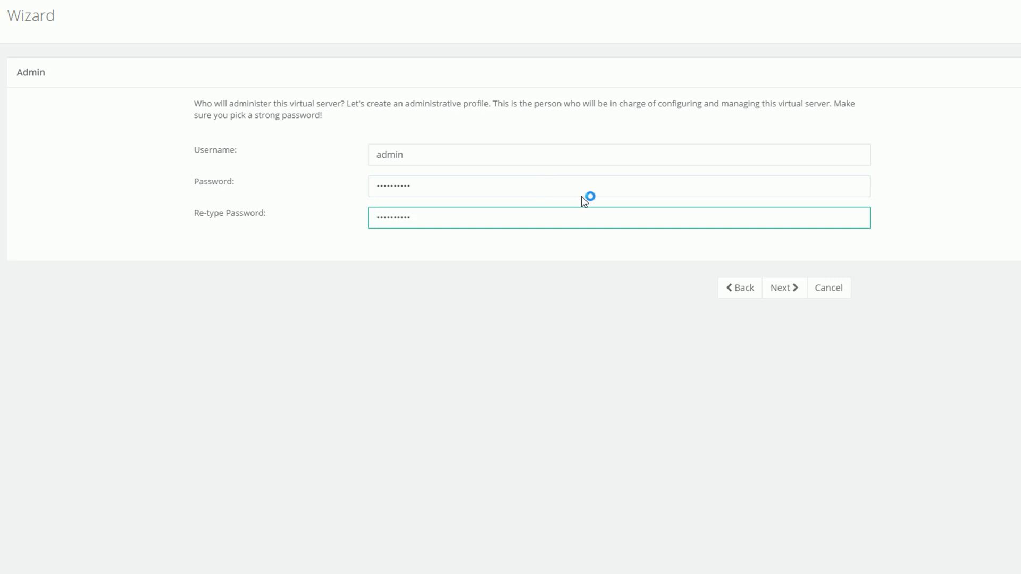
left_click(783, 288)
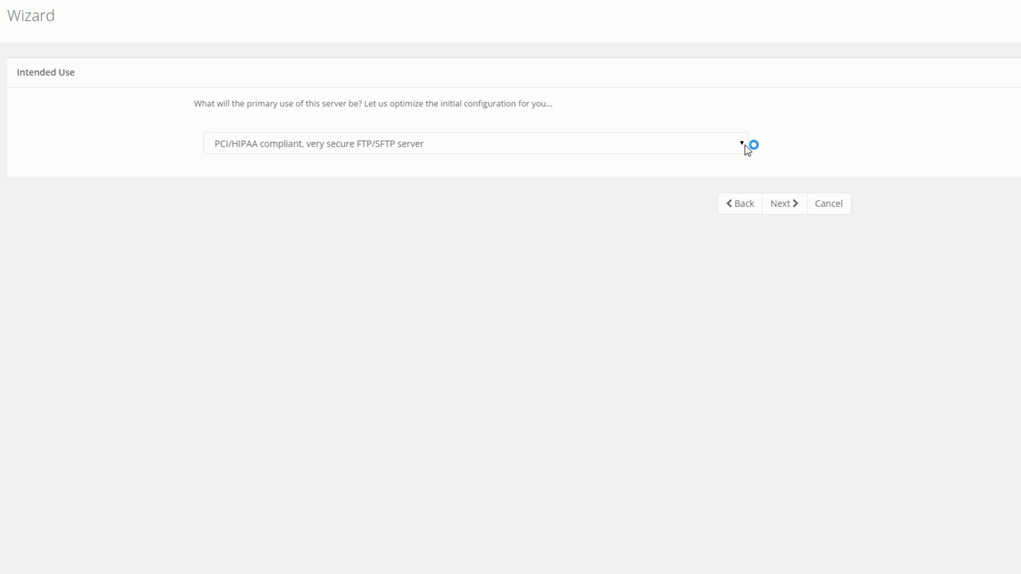
Step: Keep PCI/HIPAA secure-server use, the 25-user/10-connection limits and default port bindings
left_click(442, 144)
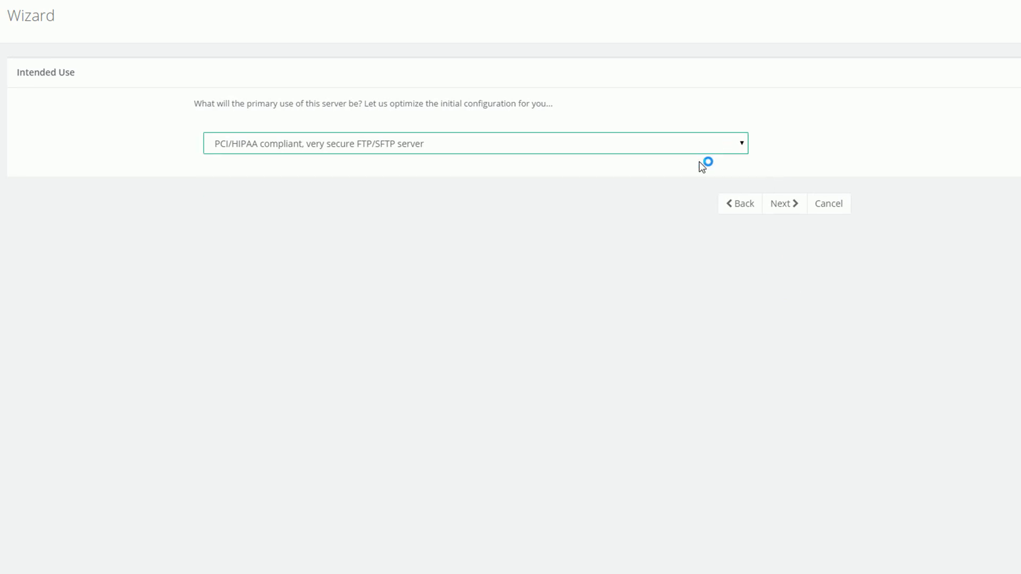
left_click(785, 203)
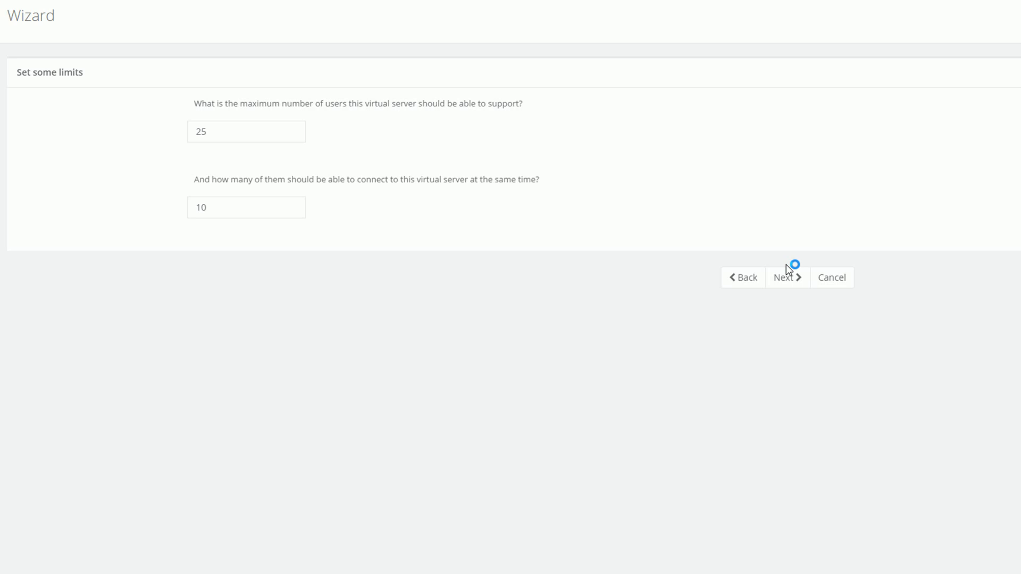
left_click(787, 277)
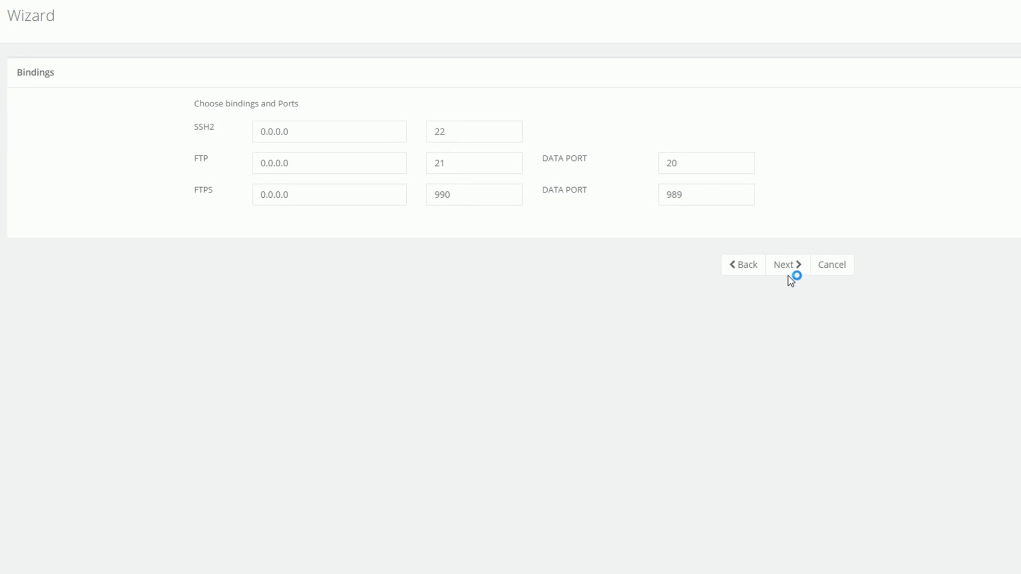
left_click(787, 264)
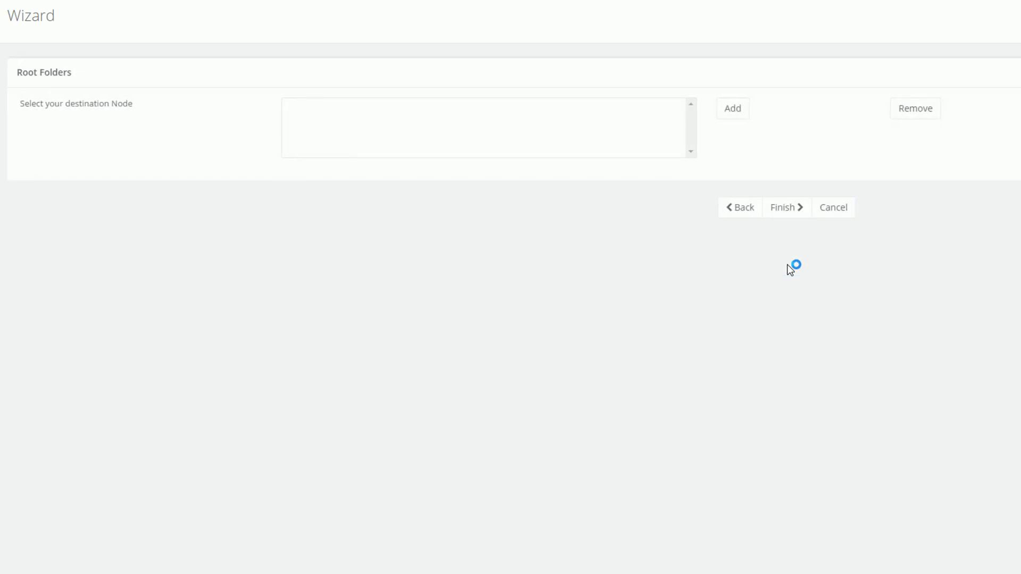
Step: Add C:\ as the root folder and finish so the virtual server is created
left_click(733, 109)
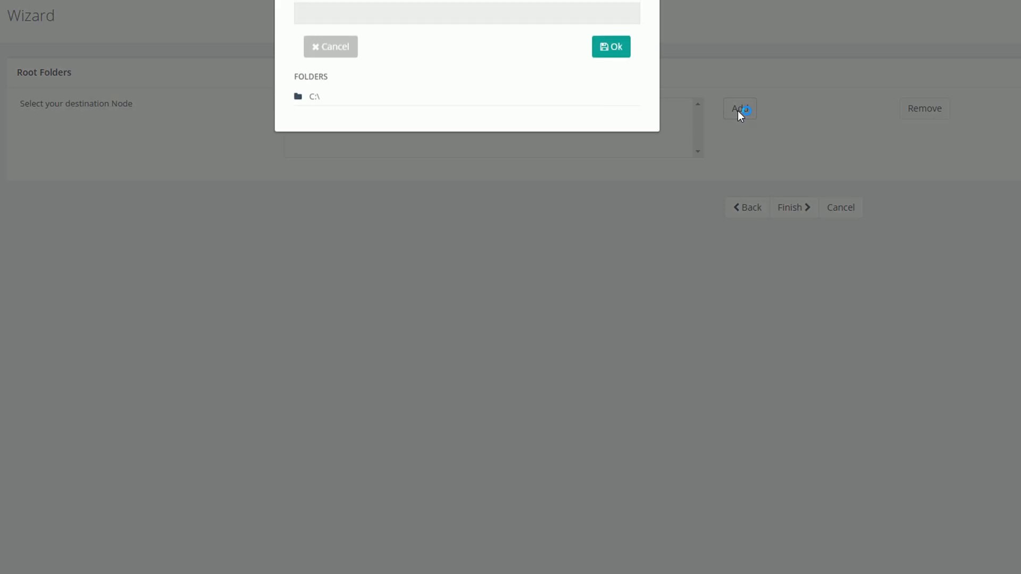
left_click(314, 95)
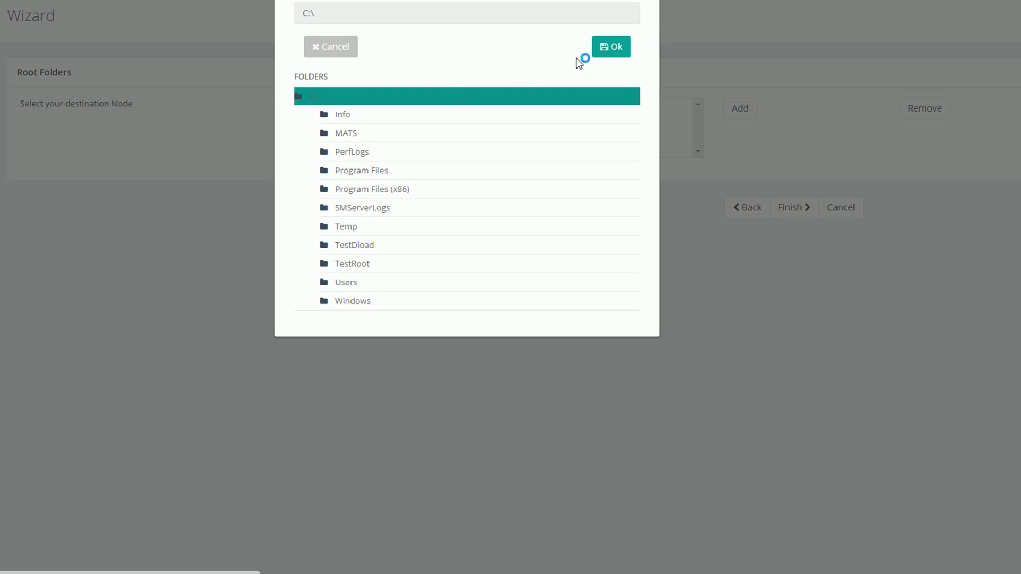
left_click(611, 47)
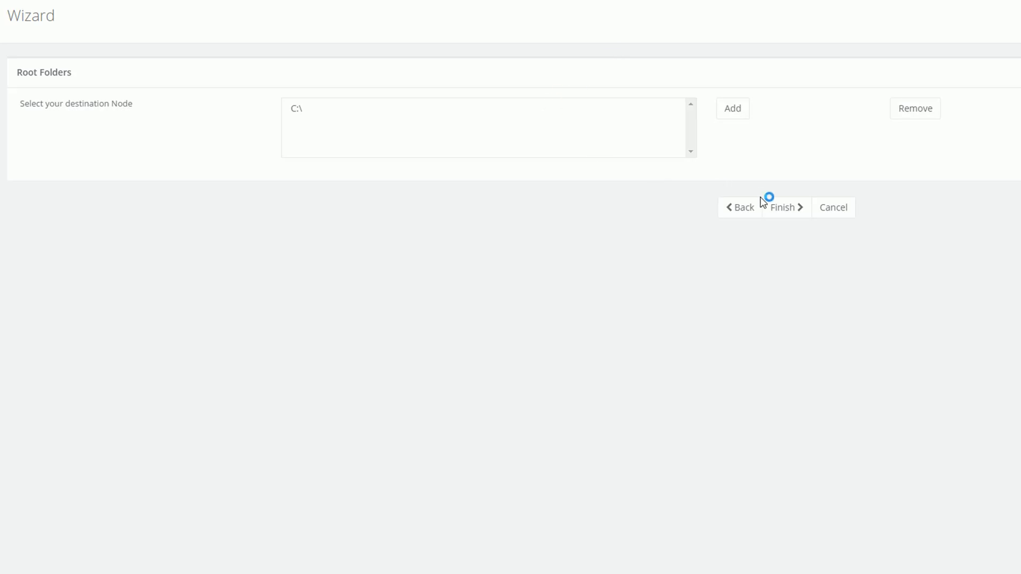
left_click(783, 207)
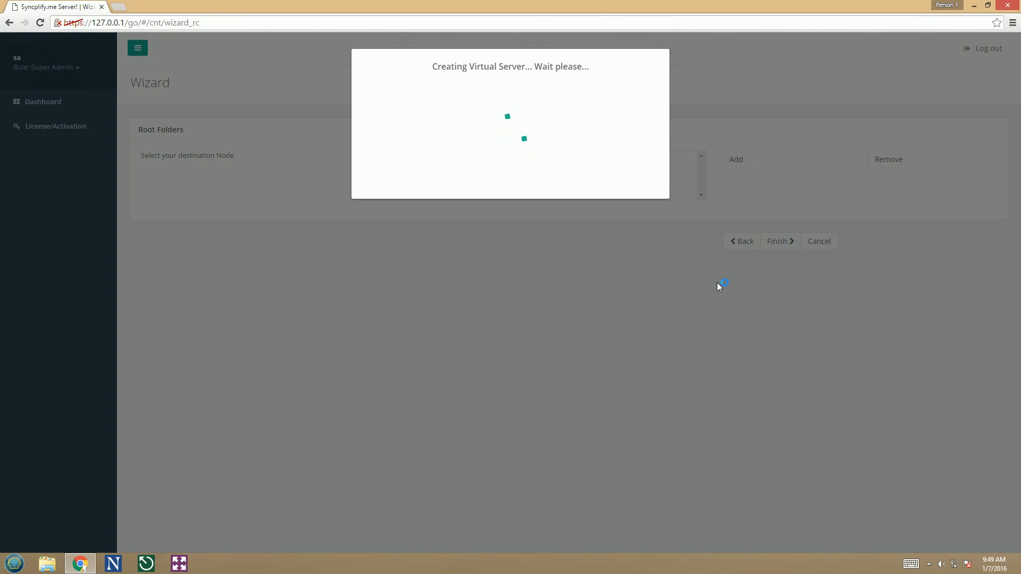
left_click(780, 242)
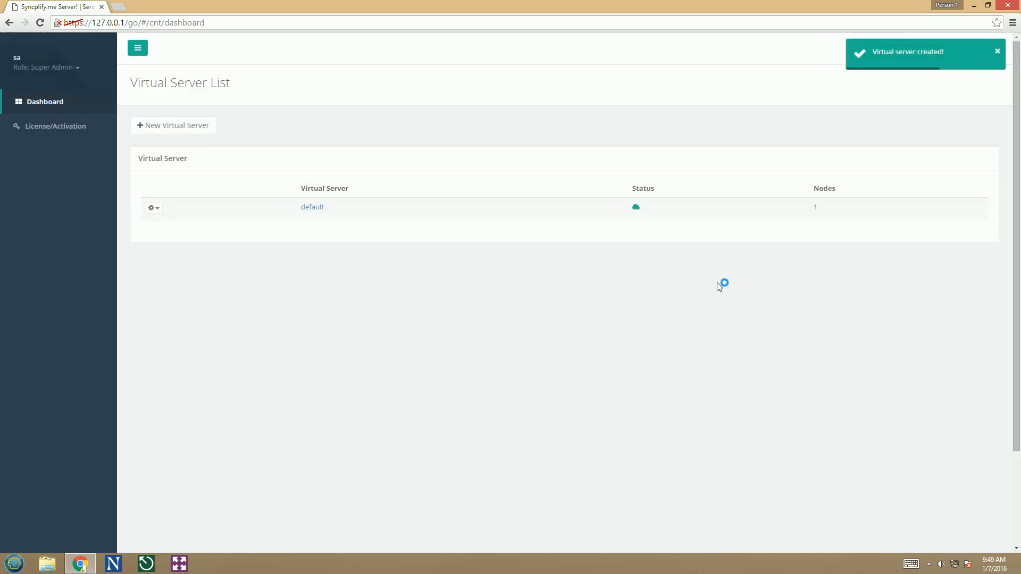
mouse_move(657, 287)
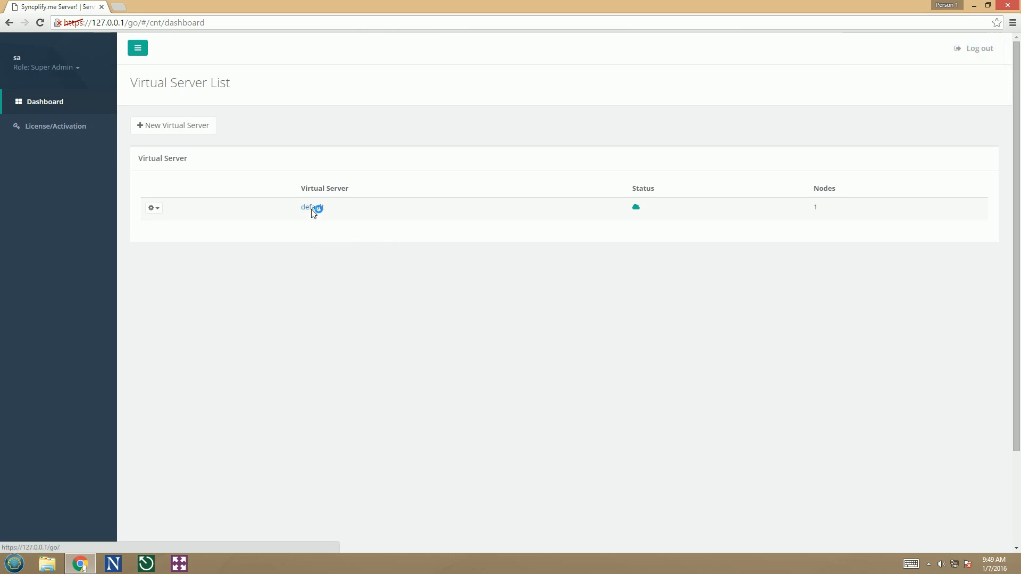
left_click(312, 208)
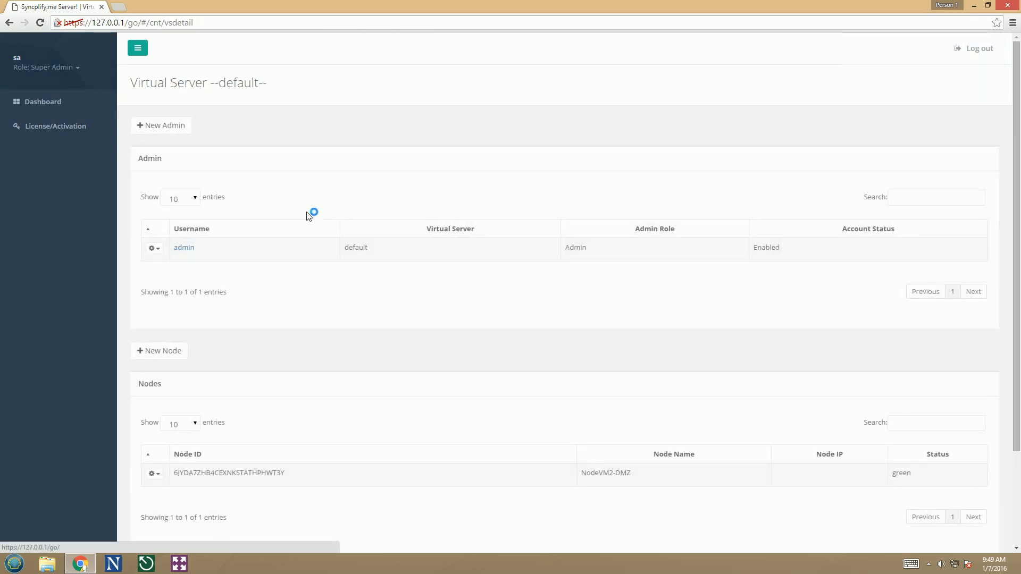
mouse_move(388, 326)
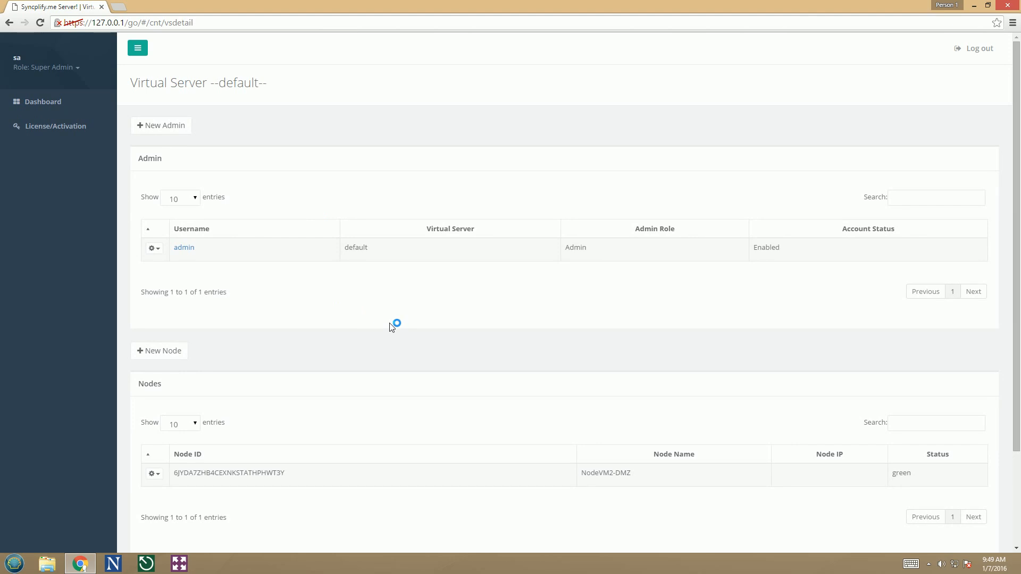
mouse_move(876, 128)
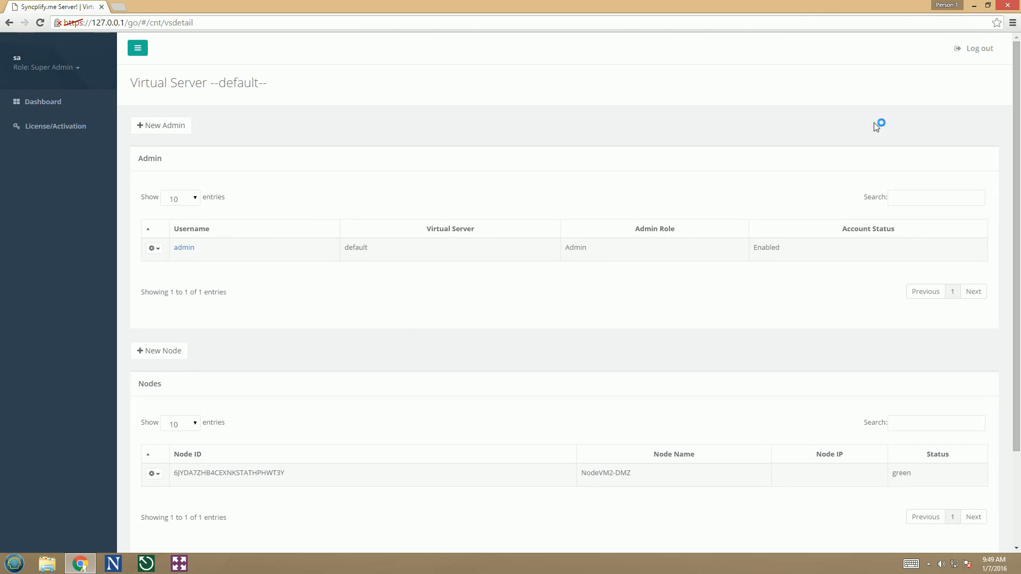
Step: Browse to 127.0.0.1/go-default and log in as admin, reaching the server dashboard
left_click(973, 48)
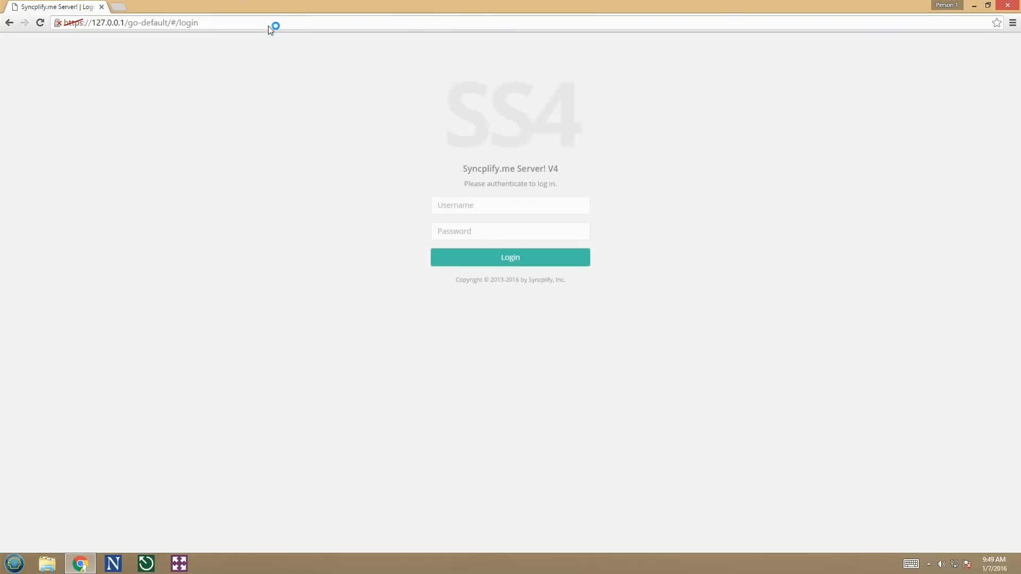
left_click(502, 208)
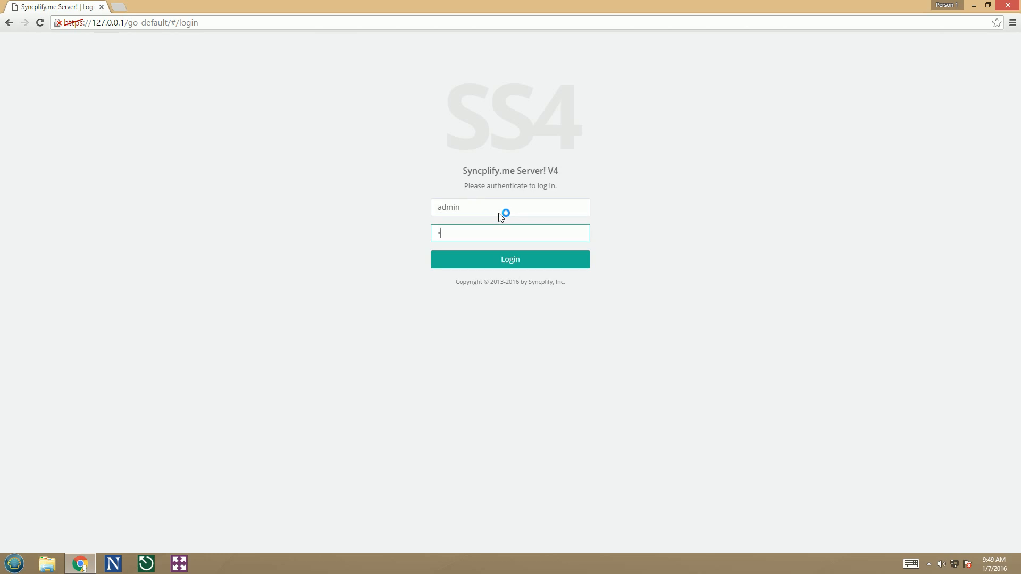
type("password")
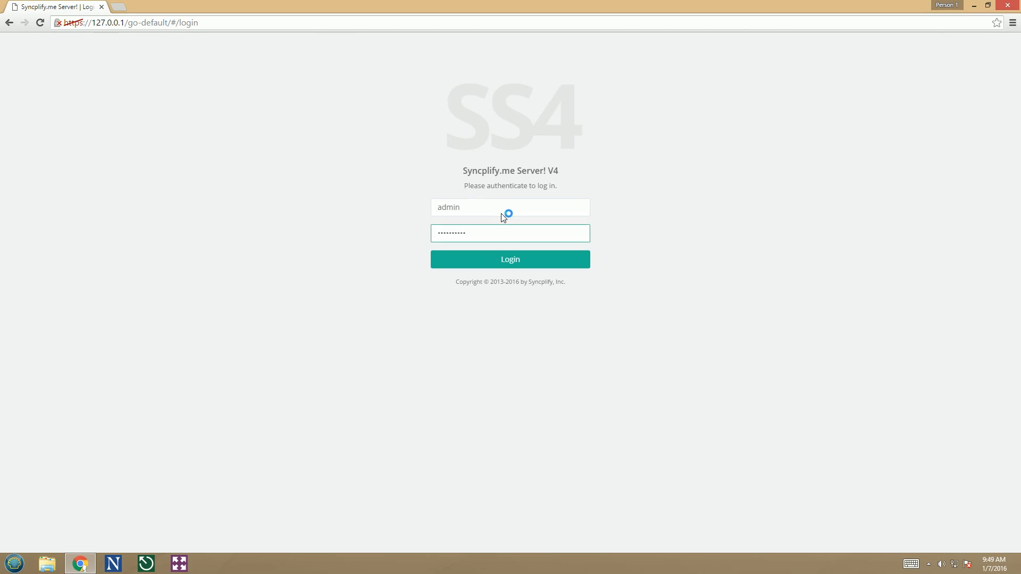
left_click(511, 259)
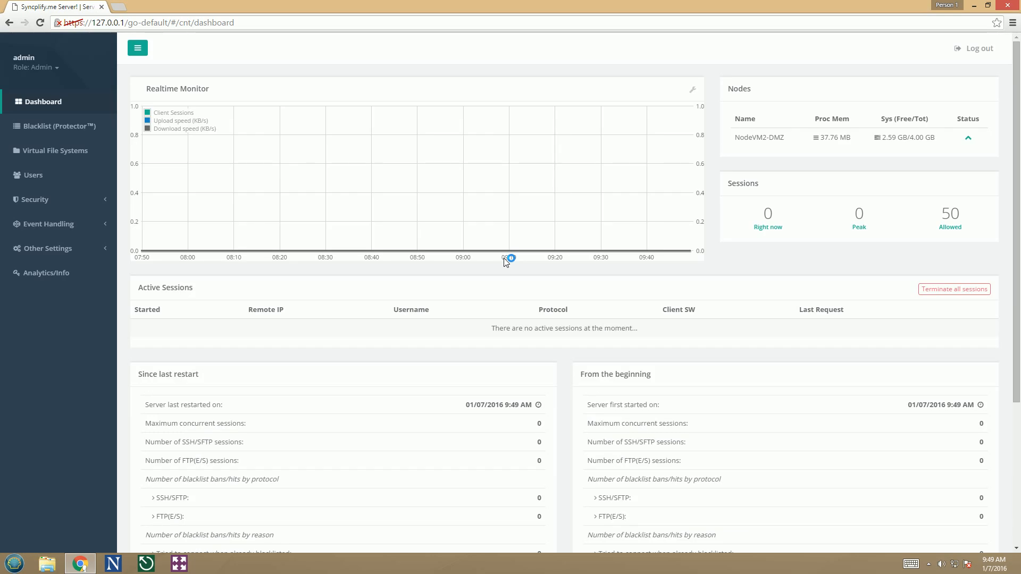
mouse_move(338, 251)
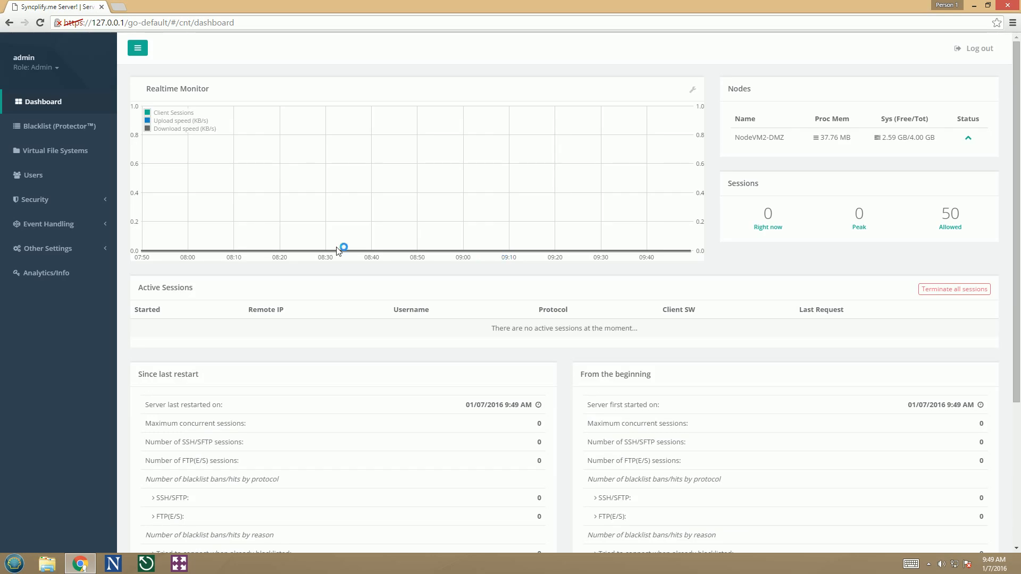
Step: Add a Disk virtual file system named NewVFS targeting C:\TestRoot and save it
left_click(55, 151)
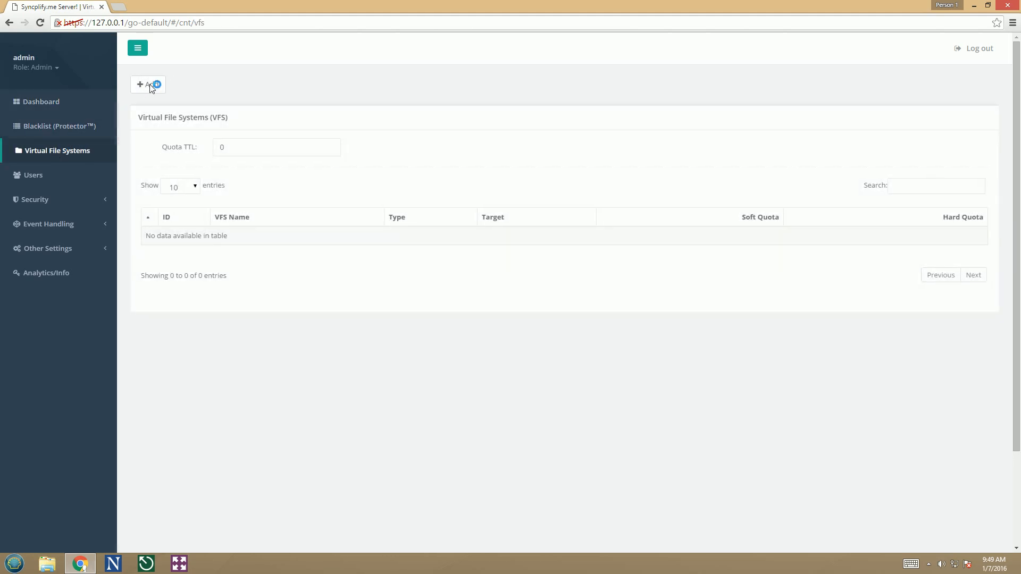
left_click(148, 85)
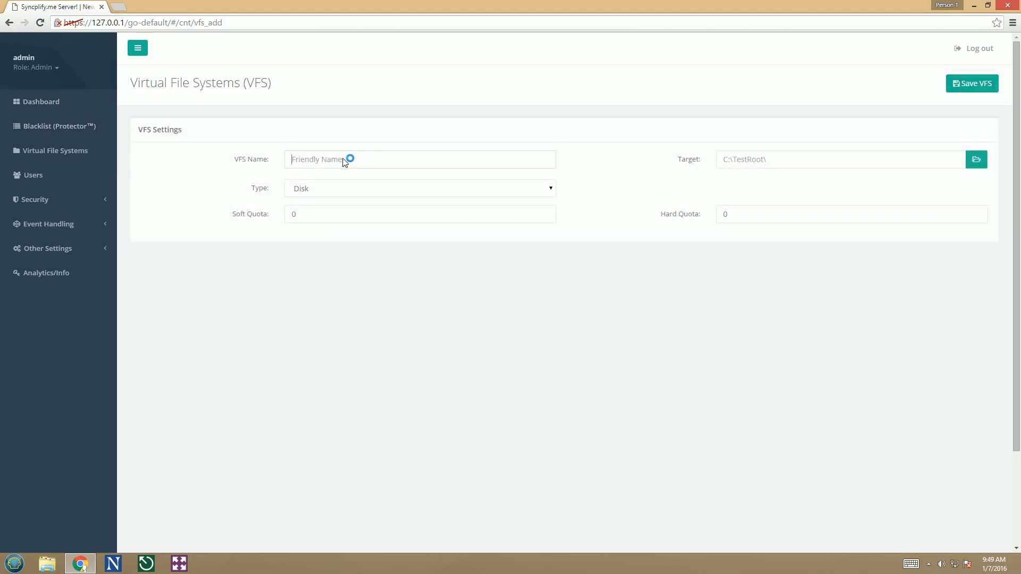
type("NewVFS")
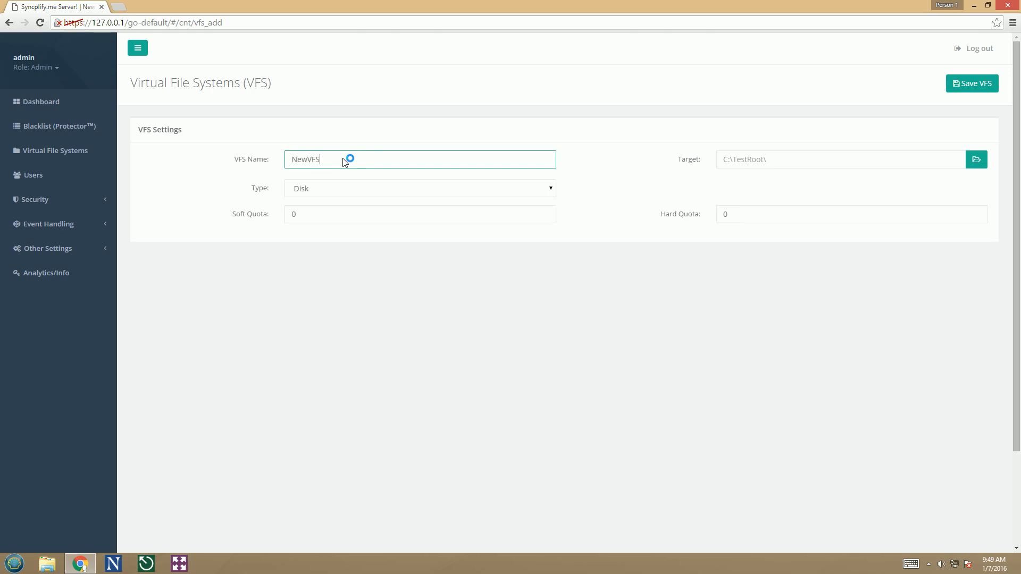
mouse_move(964, 157)
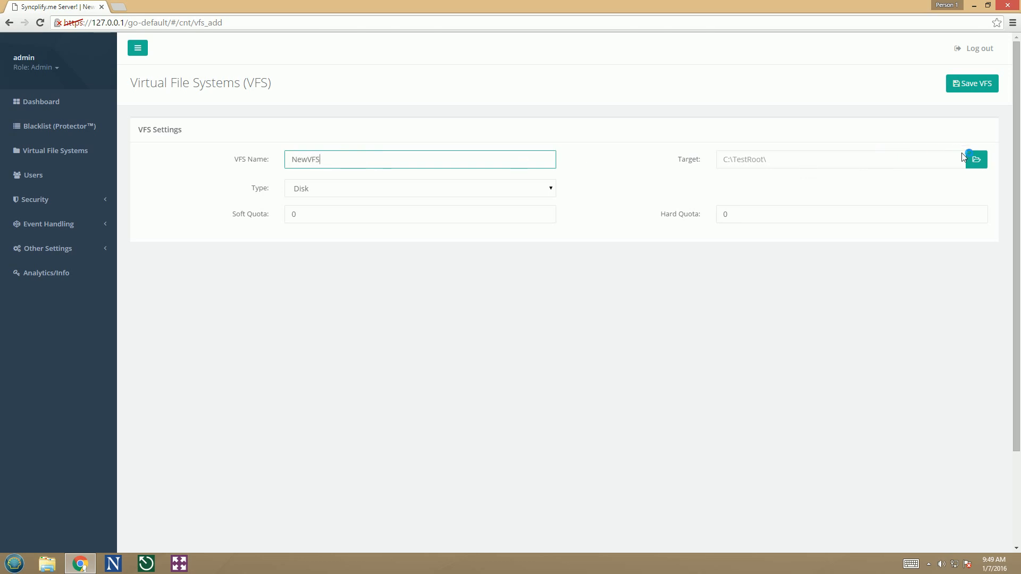
left_click(976, 159)
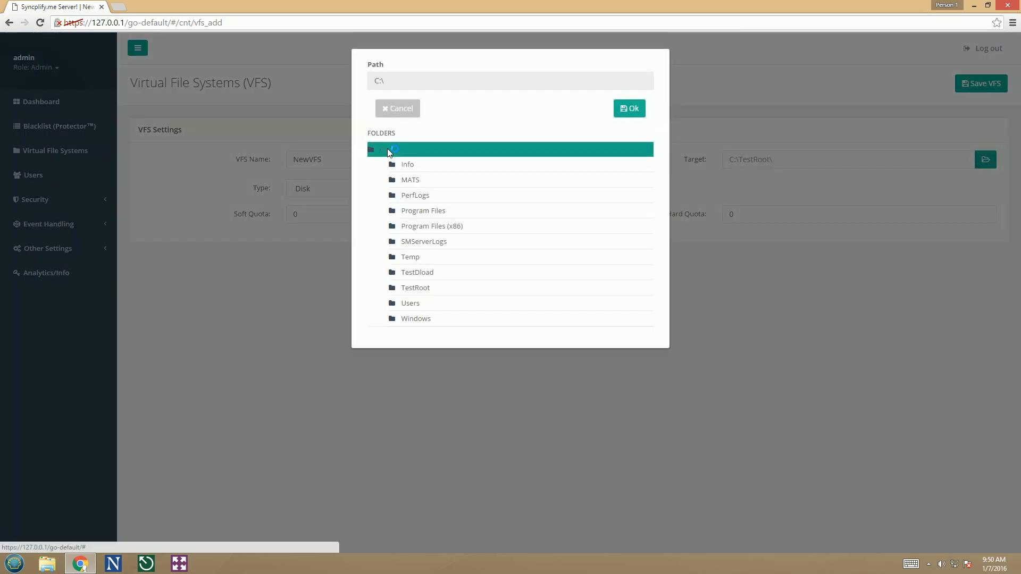
left_click(414, 287)
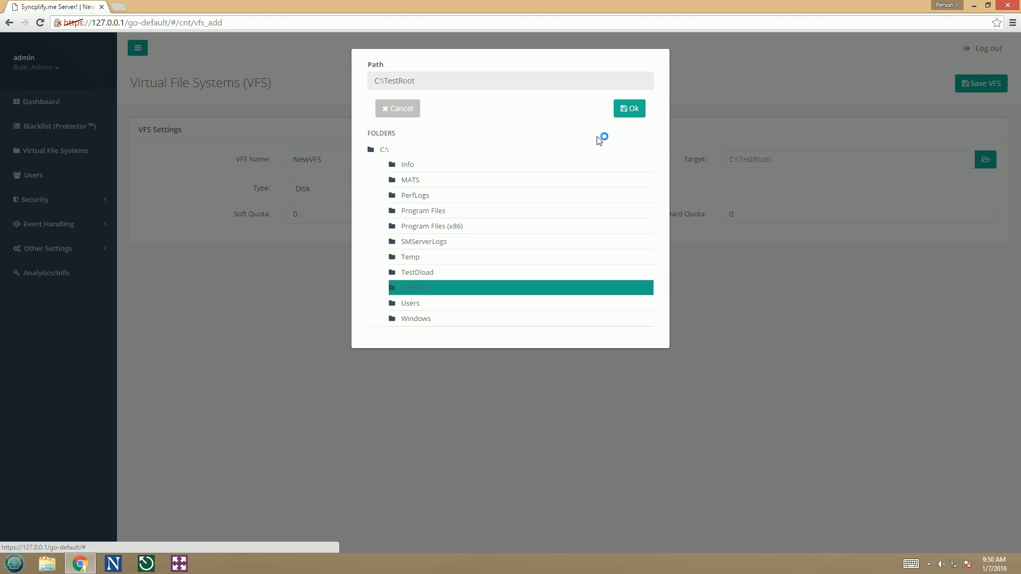
left_click(629, 109)
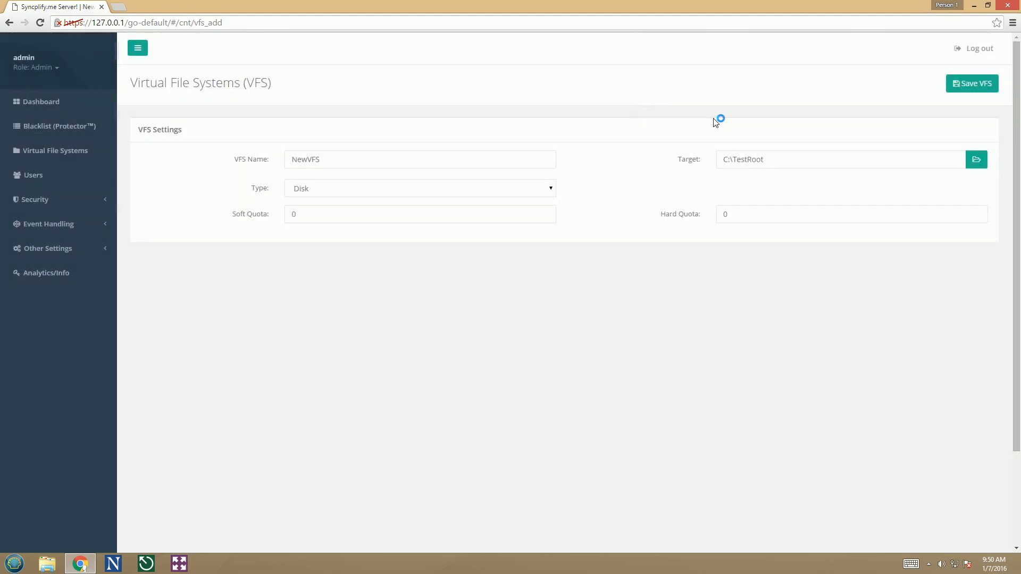
left_click(972, 83)
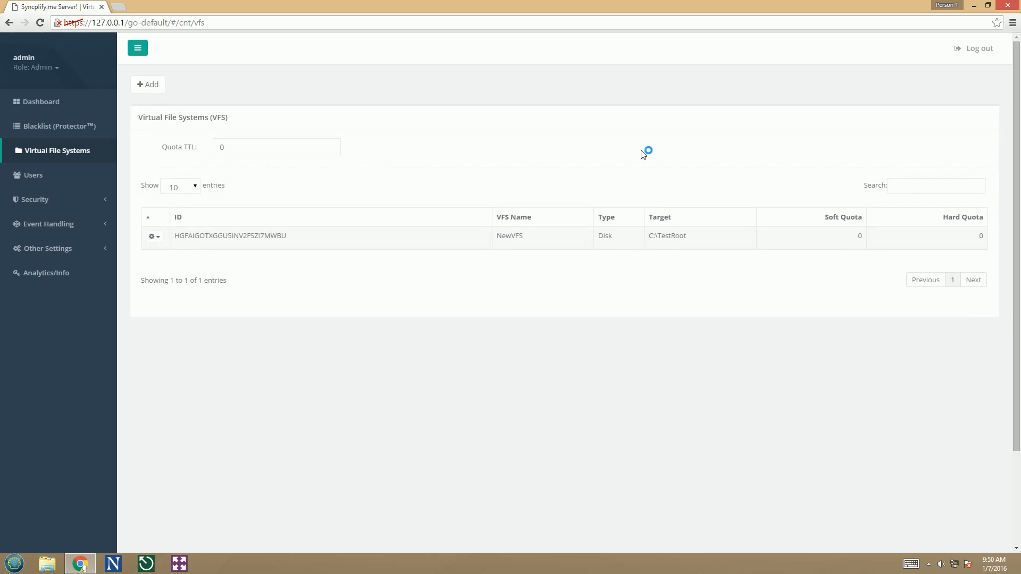
Step: Begin a new user johndoe with the C:\TestRoot disk as its home VFS
left_click(31, 175)
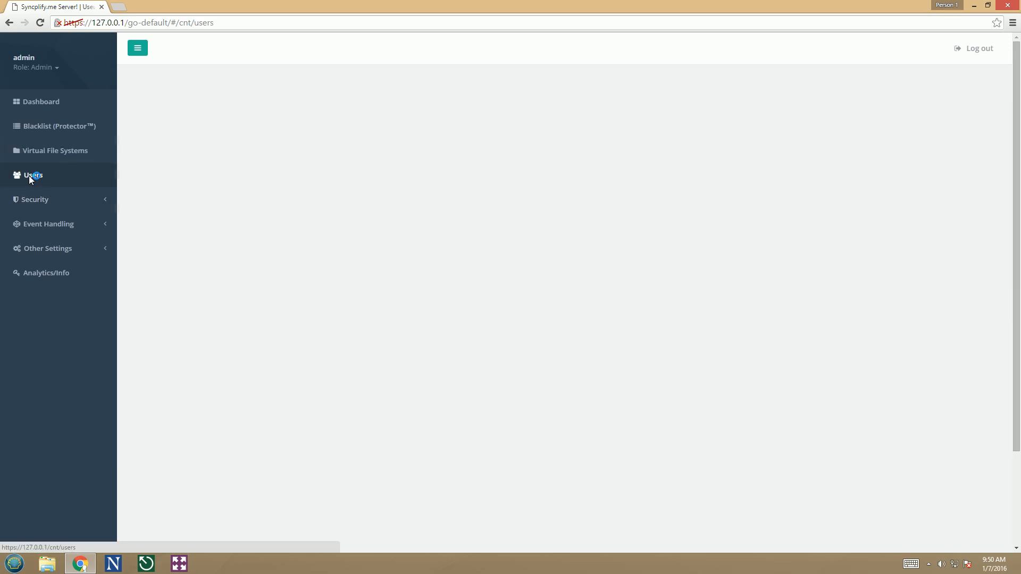
left_click(33, 175)
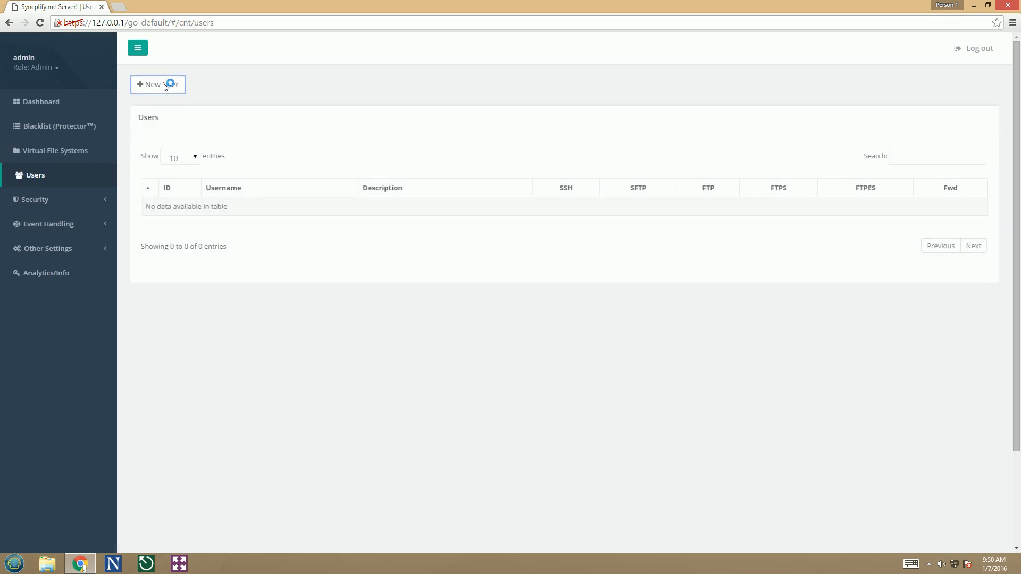
left_click(158, 85)
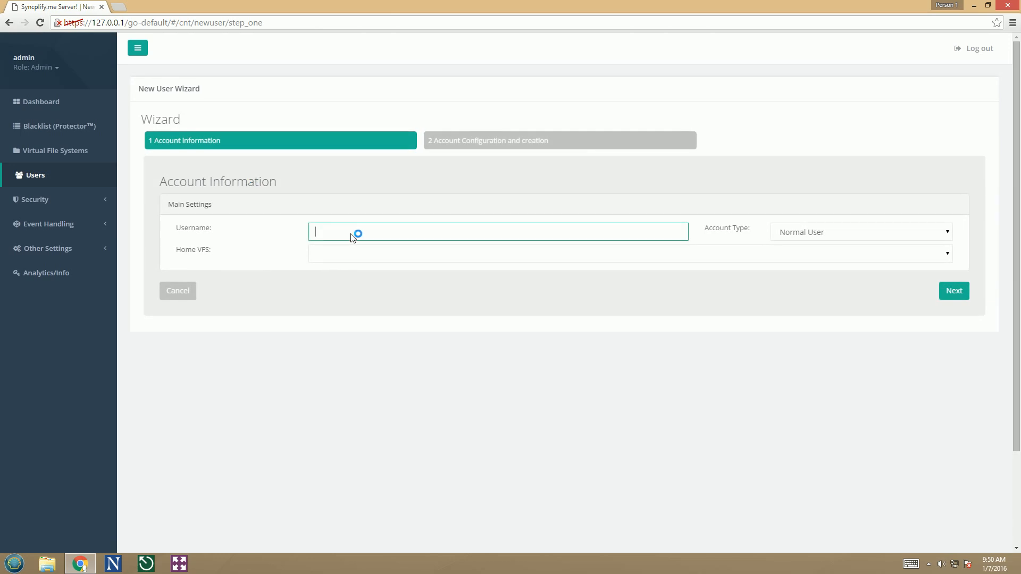
type("Jo")
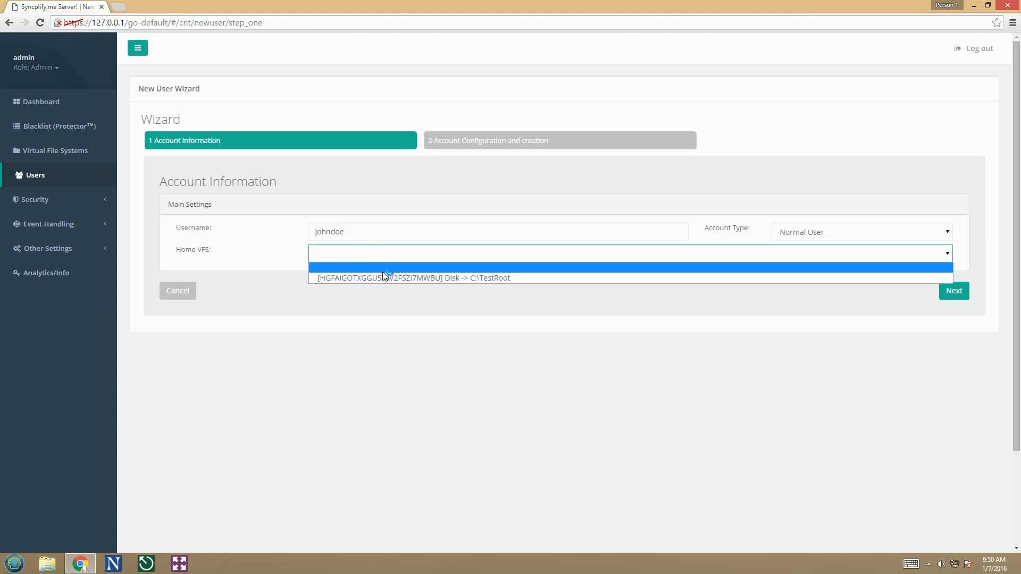
left_click(408, 278)
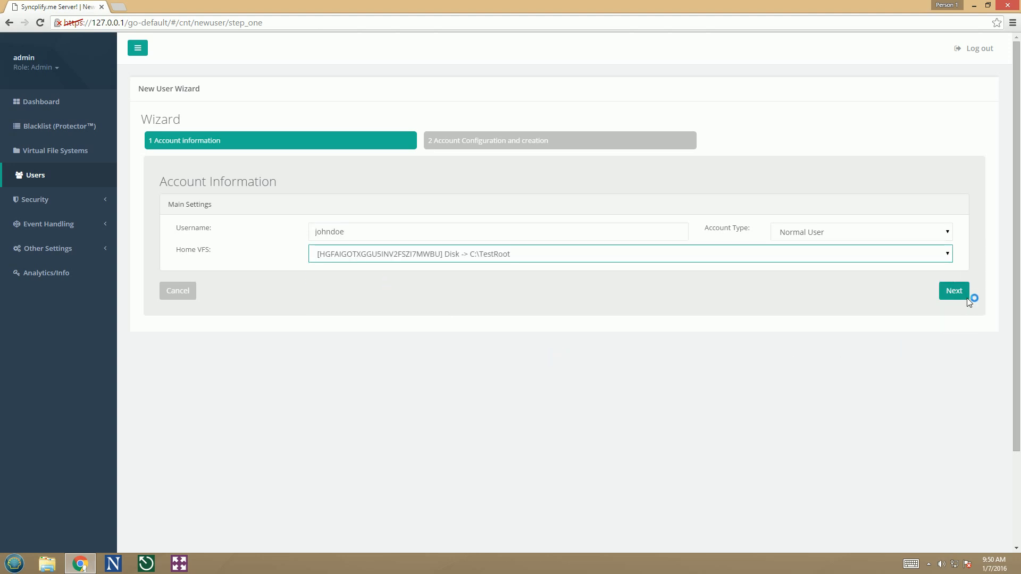
Step: Set johndoe's password, grant Upload permission, and create the account with SFTP/FTPS/FTPES allowed
left_click(953, 290)
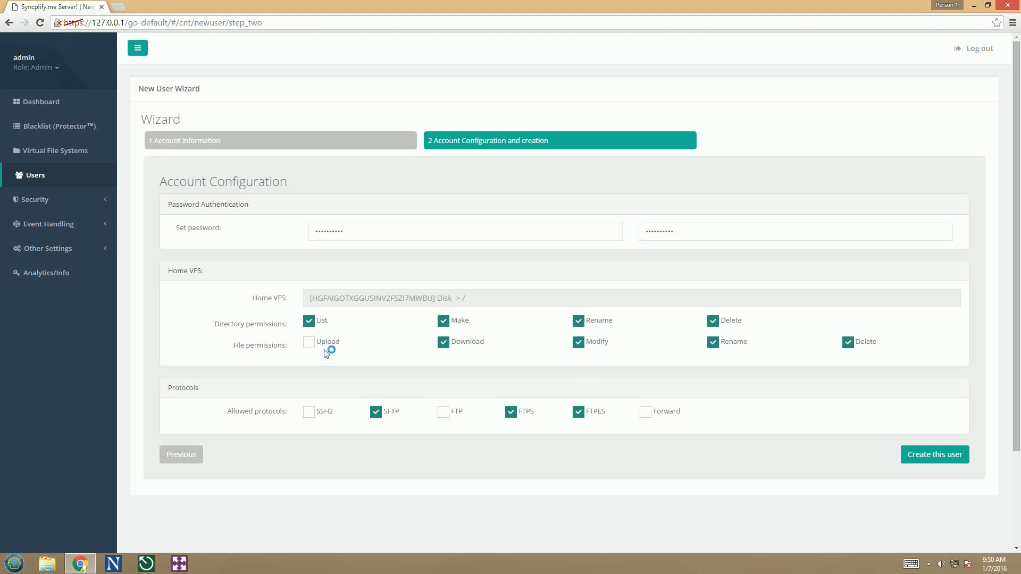
left_click(309, 342)
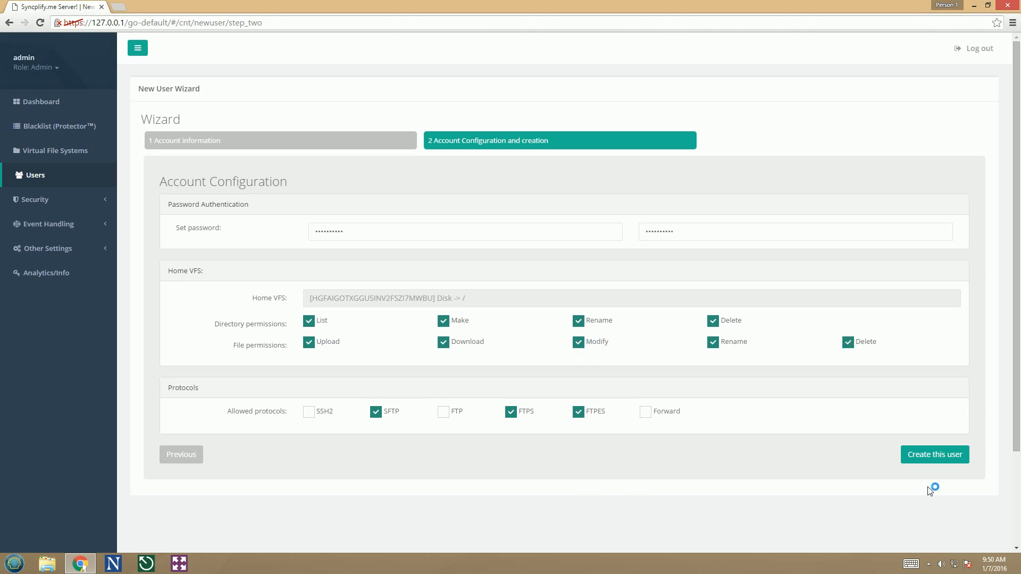
left_click(935, 454)
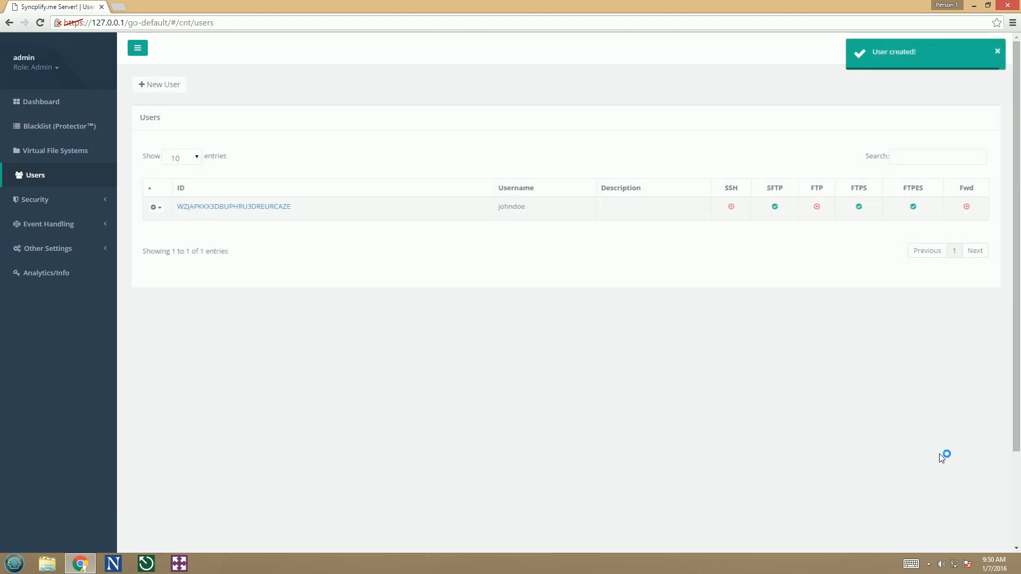
mouse_move(748, 482)
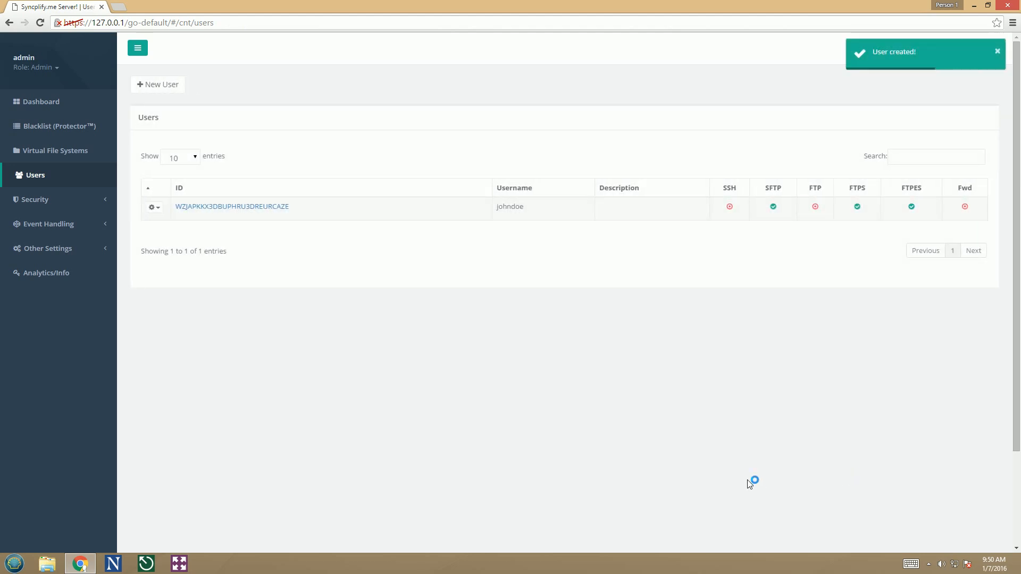
mouse_move(445, 402)
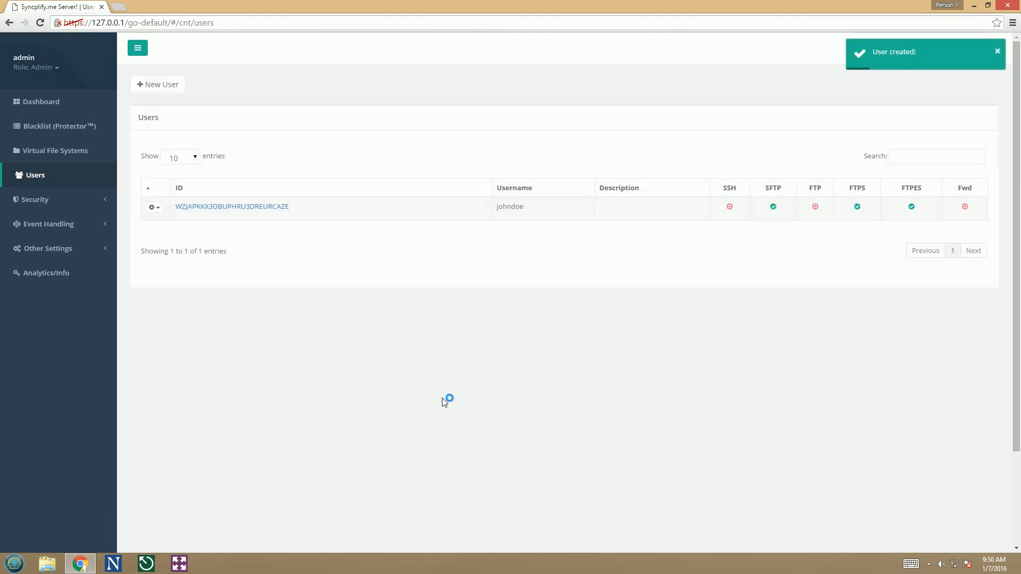
Step: Return to the Dashboard and log out to the V4 login page
left_click(37, 102)
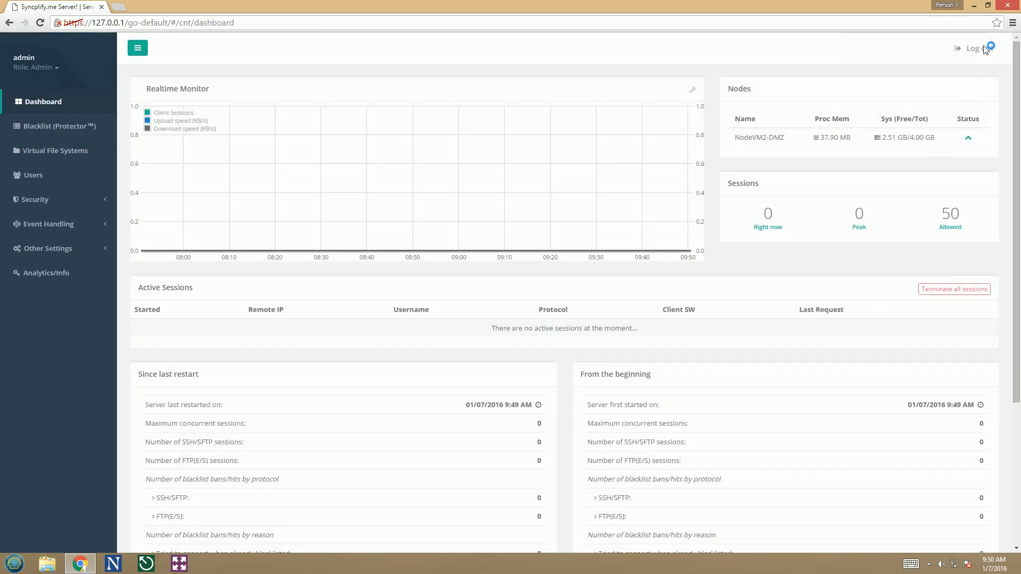
left_click(972, 49)
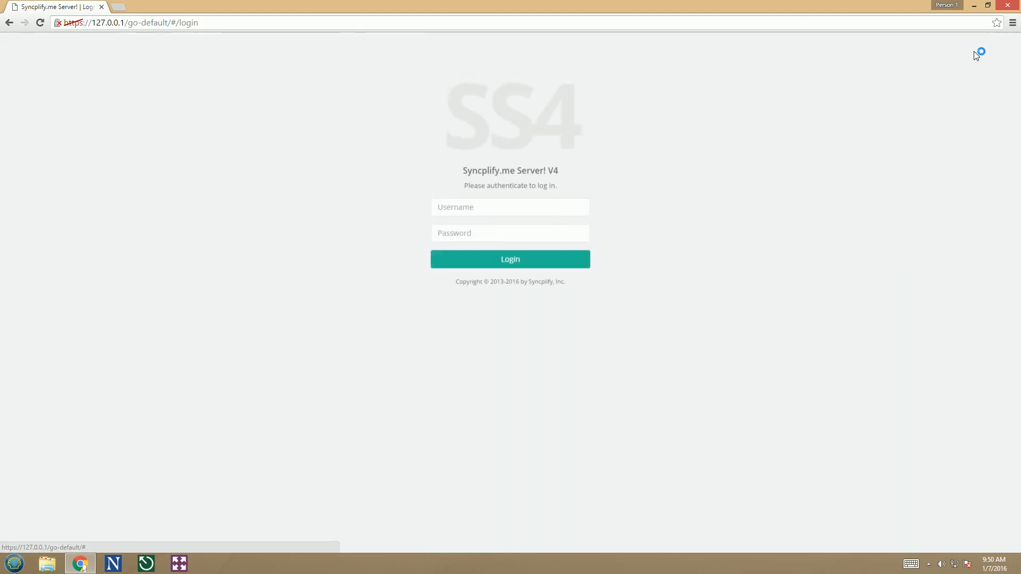